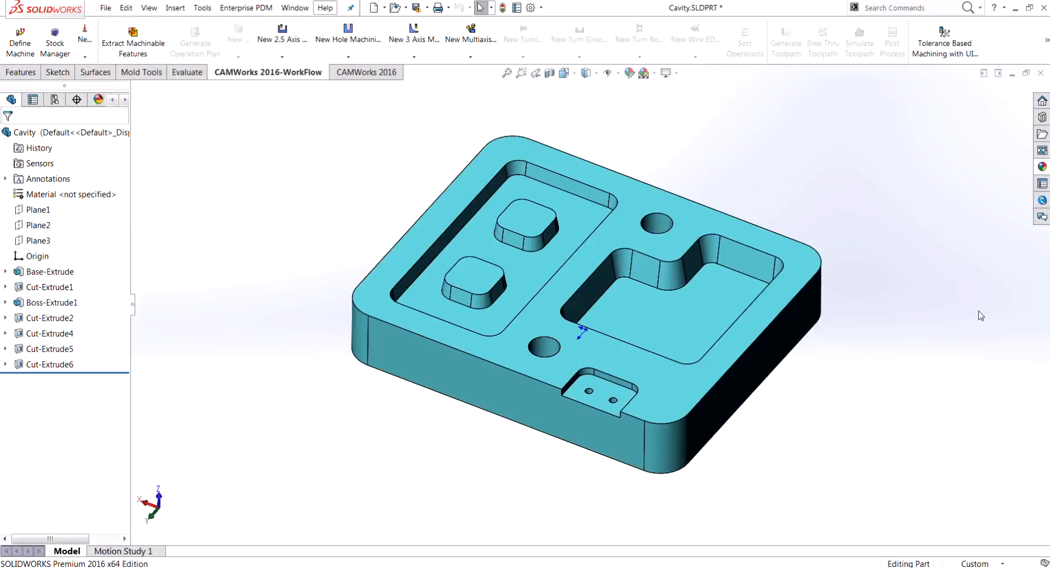
{"action": "mouse_move", "coordinate": [895, 320]}
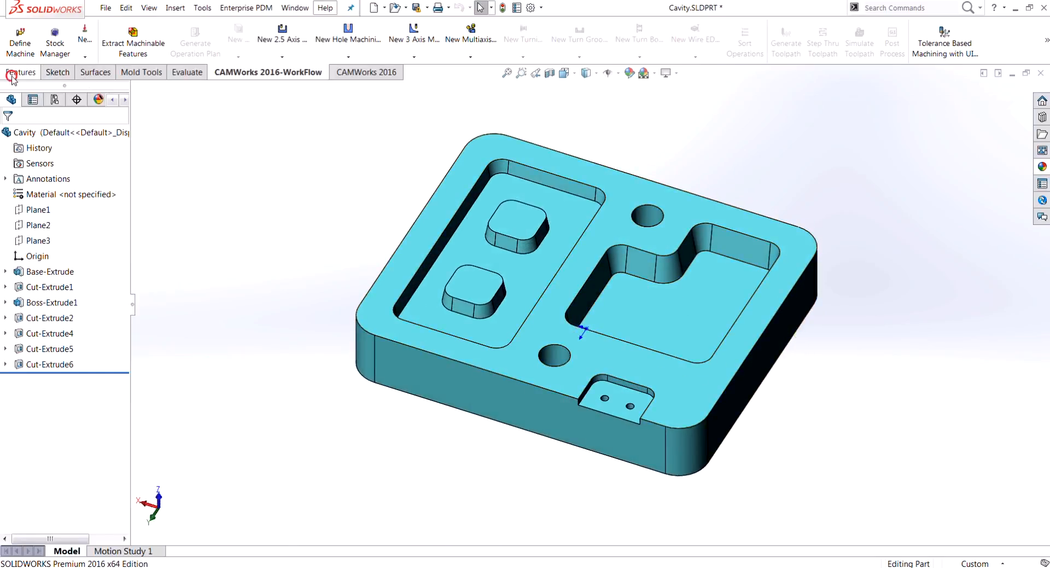
- Fillet the L-shaped pocket's bottom face edges with a 0.125 in radius
{"action": "left_click", "coordinate": [21, 72]}
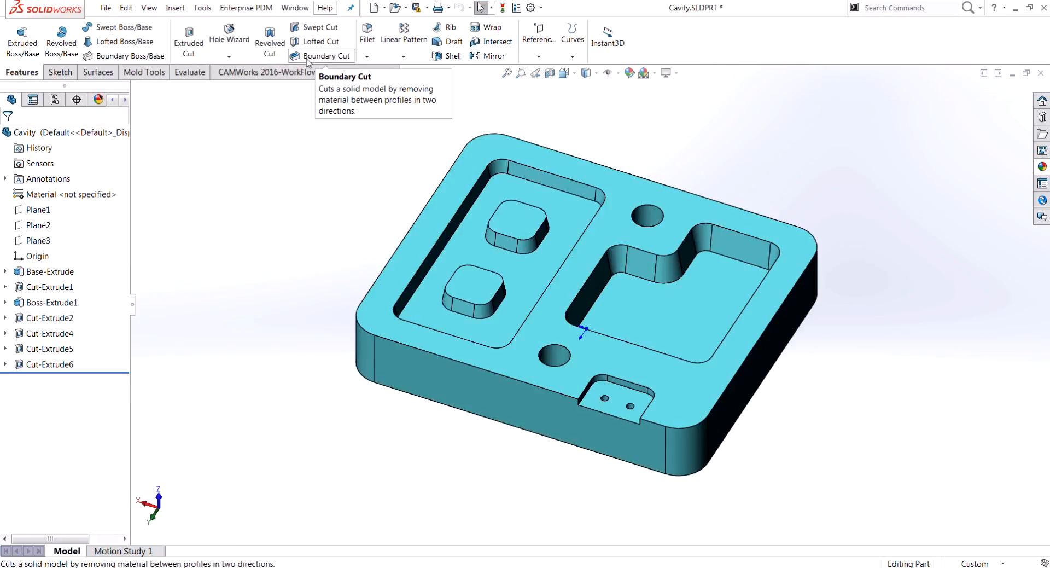
{"action": "left_click", "coordinate": [367, 34]}
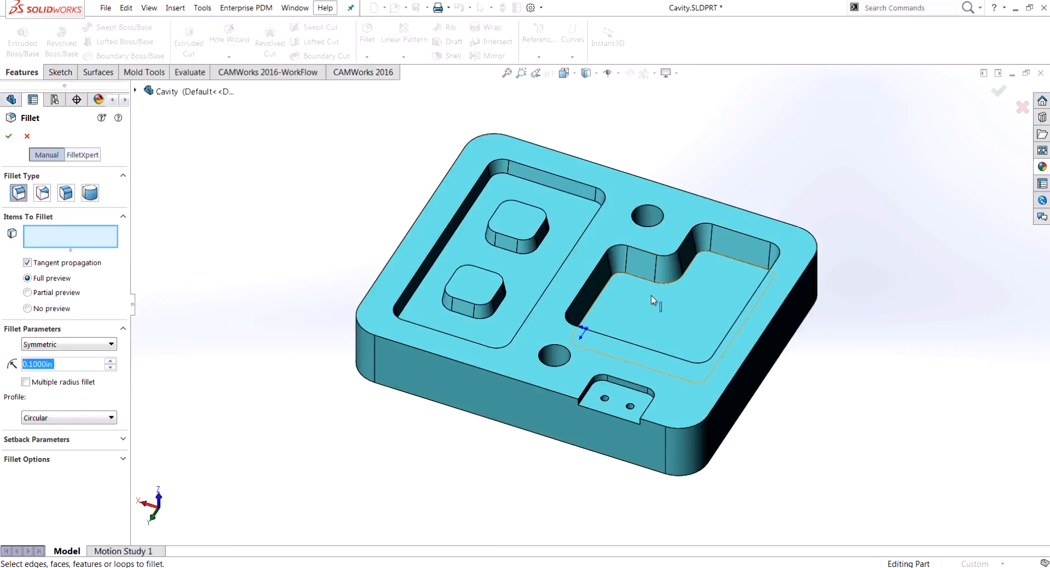
{"action": "left_click", "coordinate": [670, 315]}
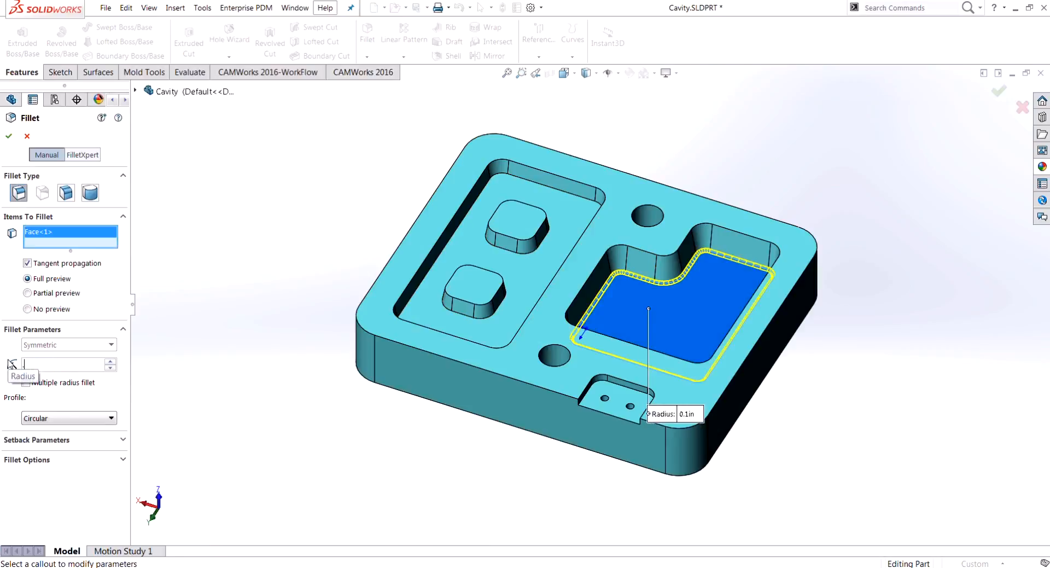
{"action": "type", "text": ".125"}
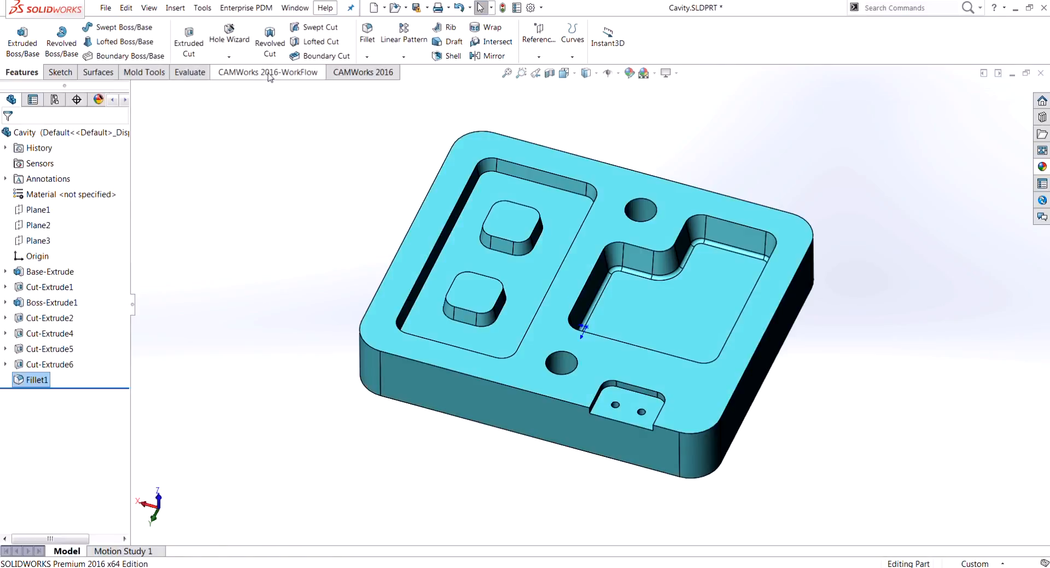
- Switch to the CAMWorks 2016-WorkFlow tab and show the CAMWorks NC Manager tree
{"action": "left_click", "coordinate": [267, 72]}
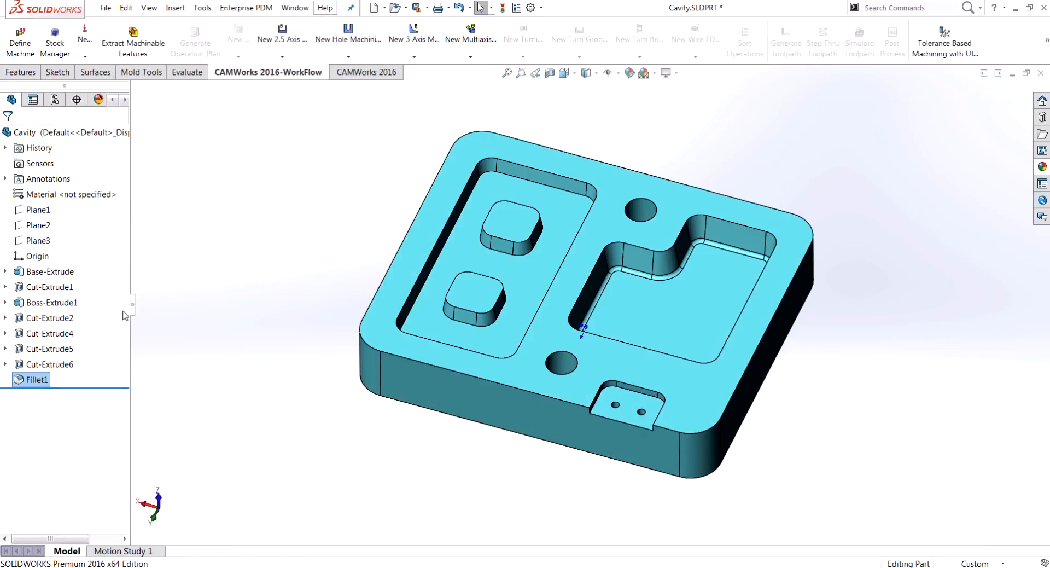
{"action": "left_click", "coordinate": [119, 99]}
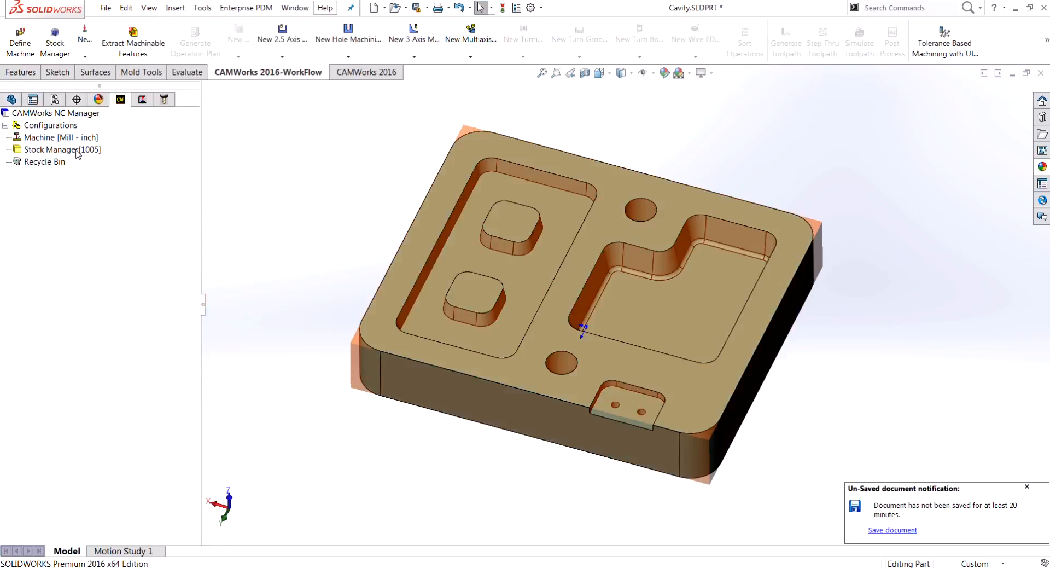
{"action": "left_click", "coordinate": [56, 113]}
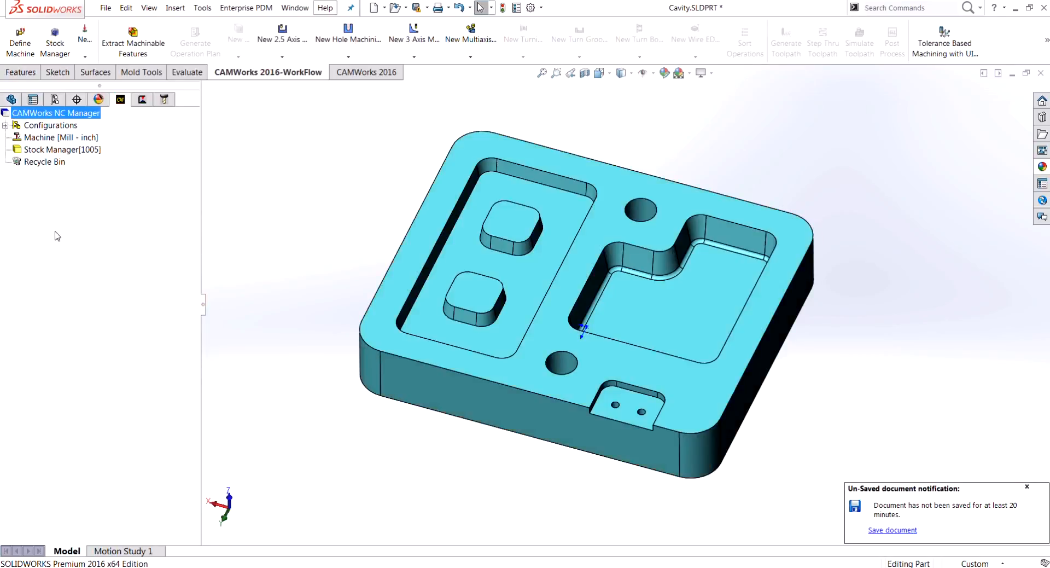
{"action": "mouse_move", "coordinate": [132, 41]}
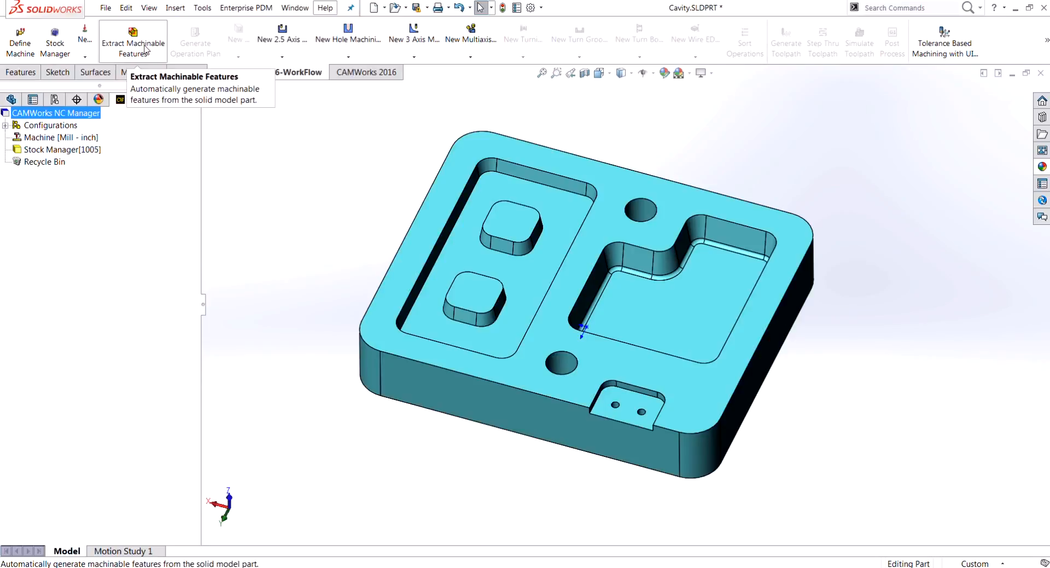
- Extract machinable features, then select Irregular Pocket1 in the NC Manager tree
{"action": "left_click", "coordinate": [132, 47]}
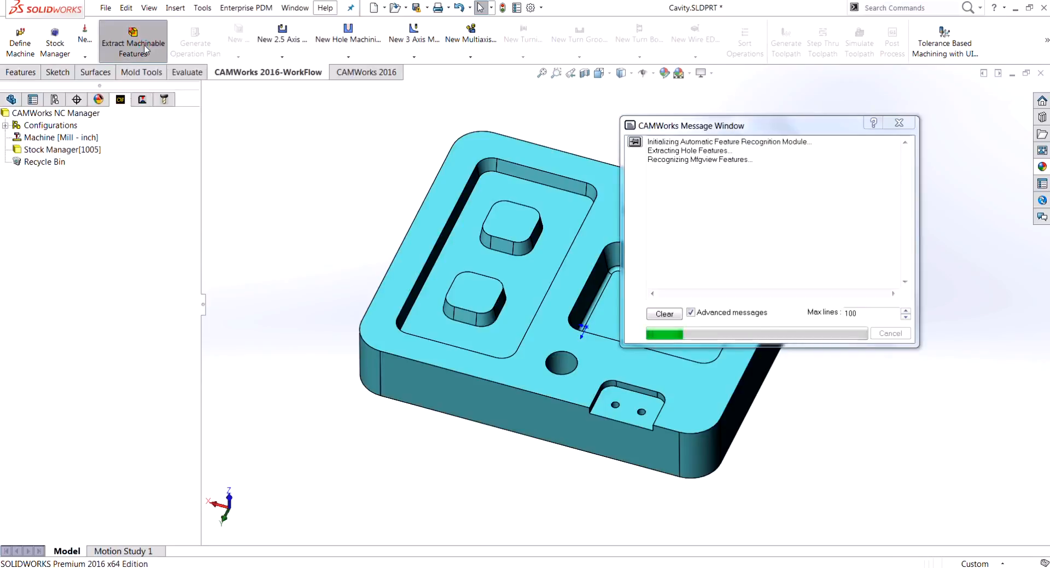
{"action": "left_click", "coordinate": [132, 40]}
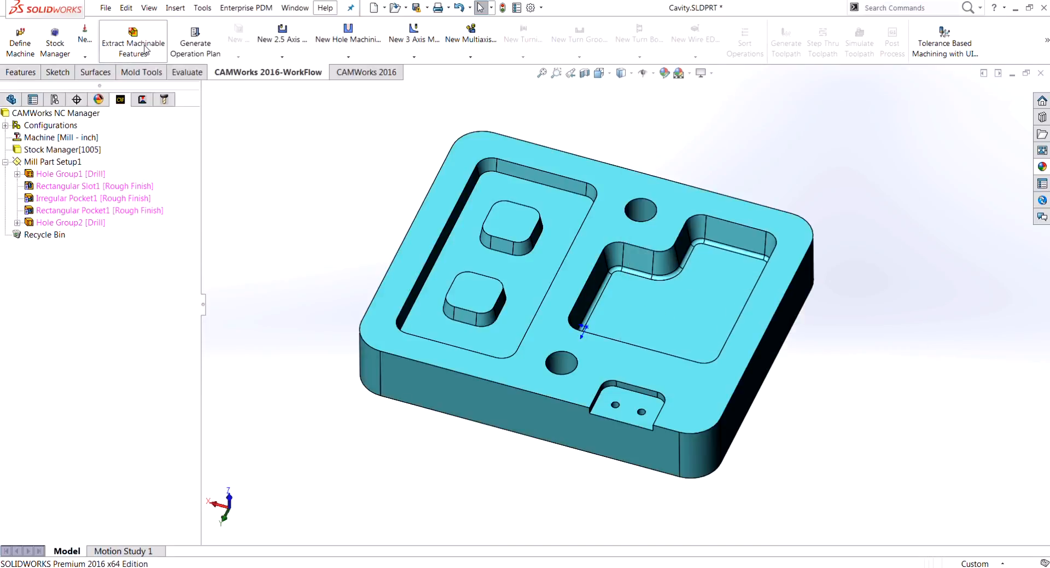
{"action": "left_click", "coordinate": [73, 210]}
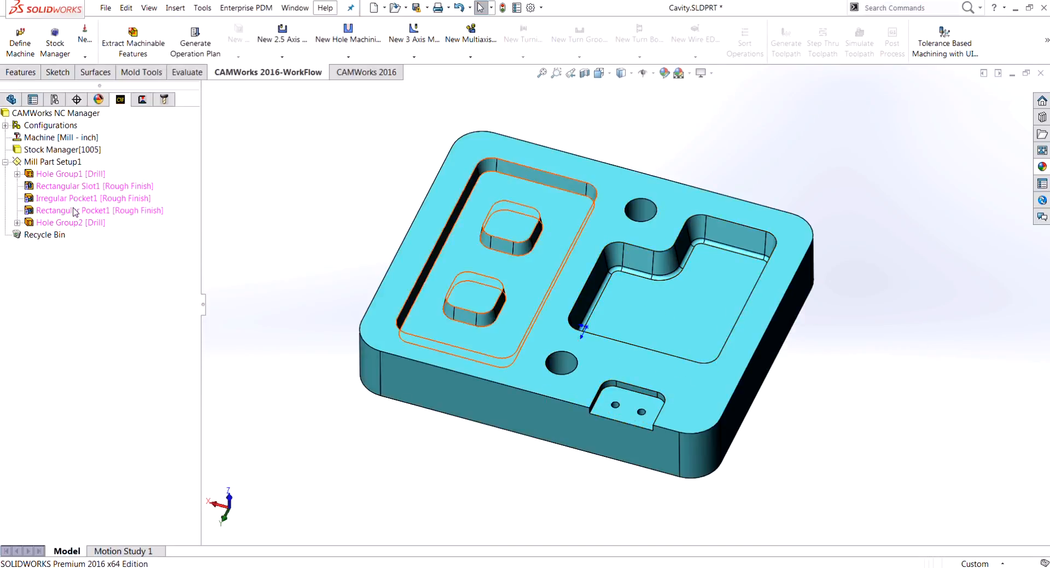
{"action": "left_click", "coordinate": [93, 197]}
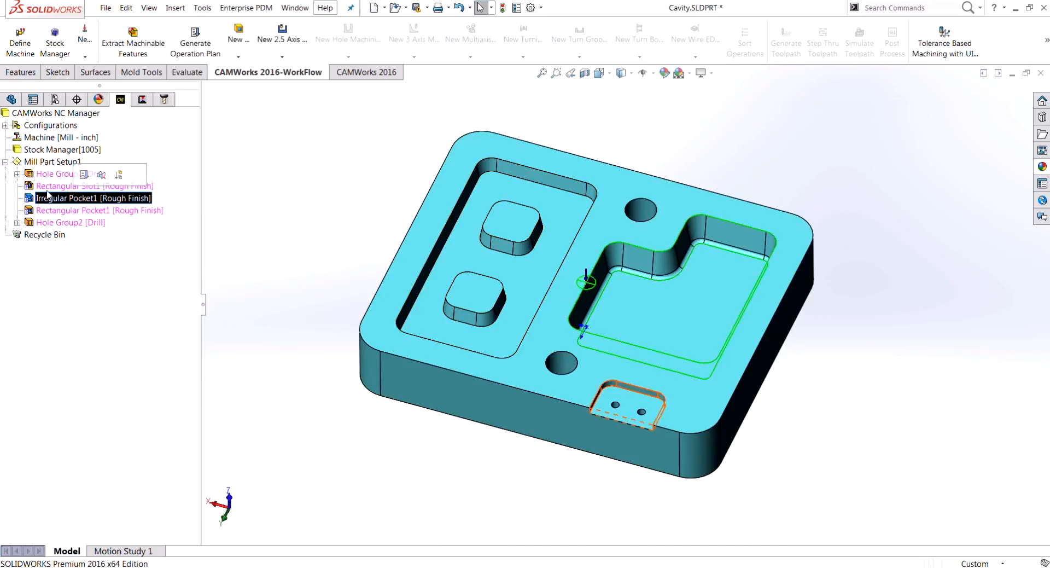
{"action": "left_click", "coordinate": [92, 197]}
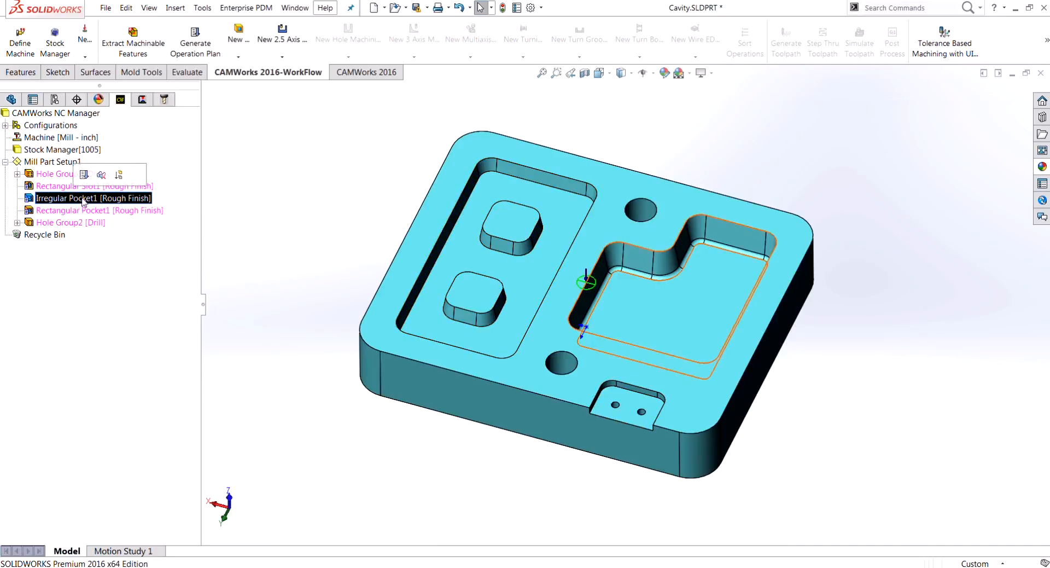
{"action": "right_click", "coordinate": [94, 198]}
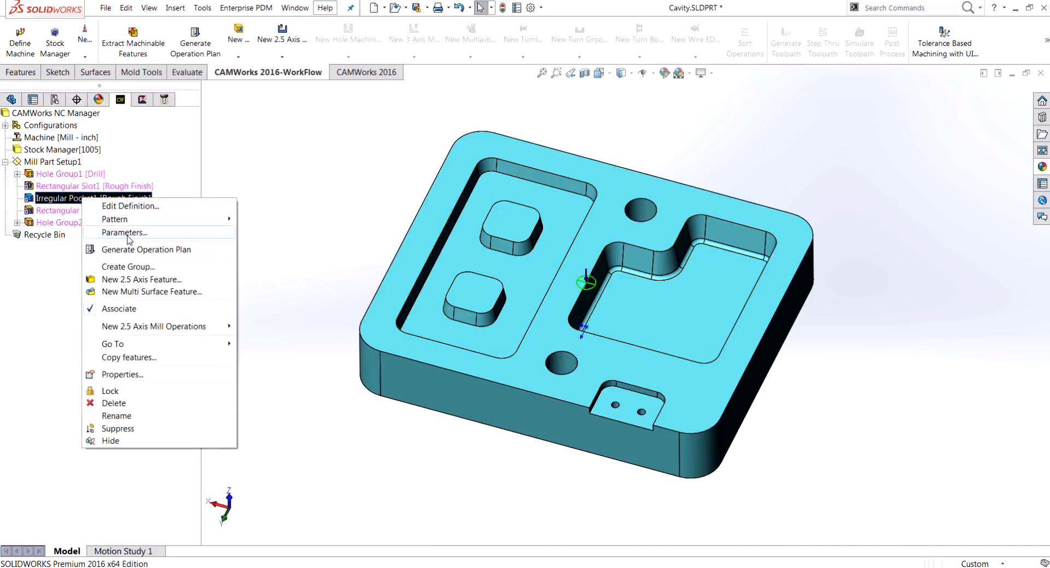
{"action": "left_click", "coordinate": [123, 232]}
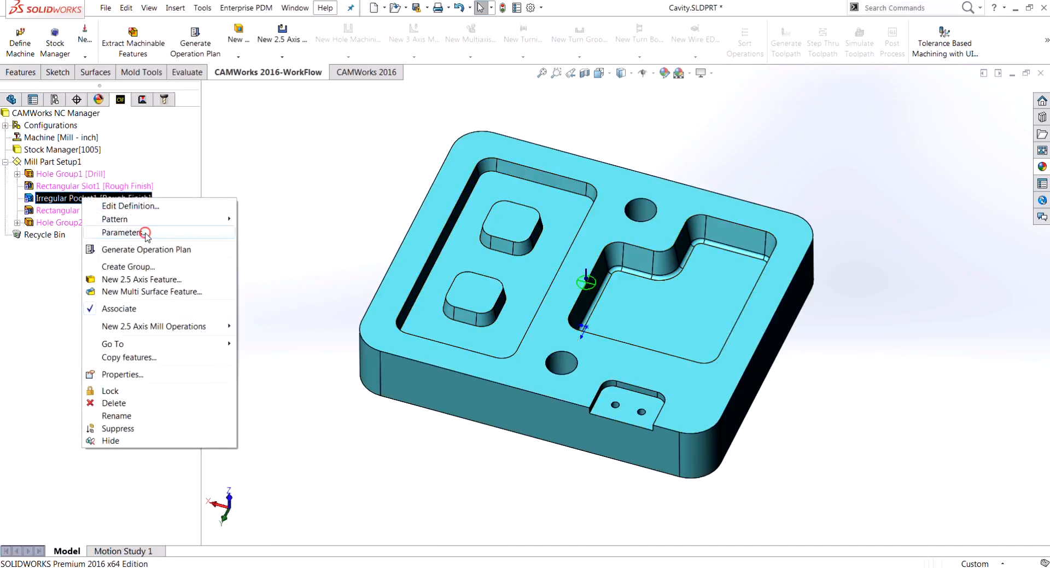
{"action": "left_click", "coordinate": [123, 233]}
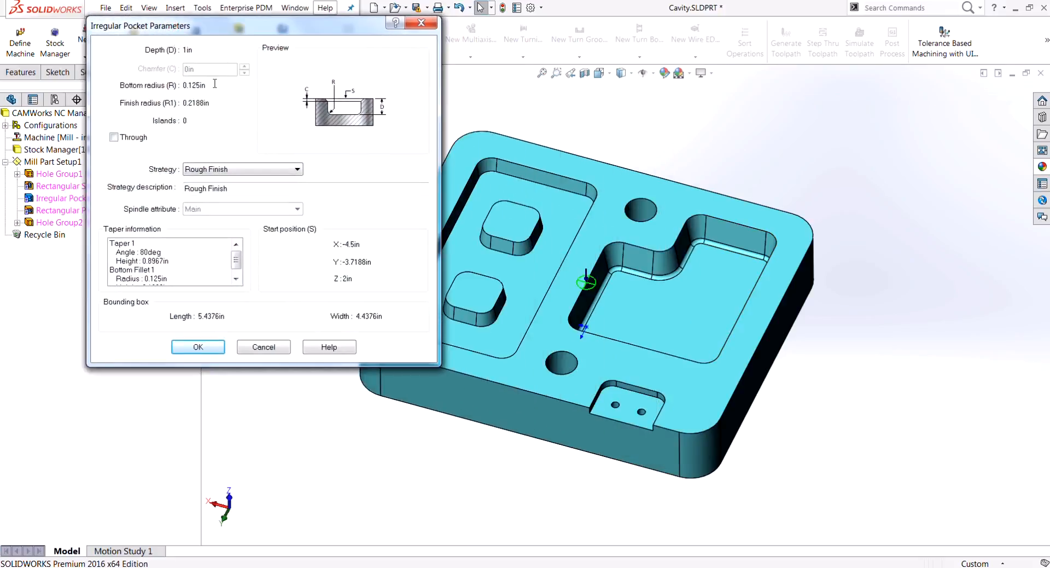
{"action": "triple_click", "coordinate": [194, 85]}
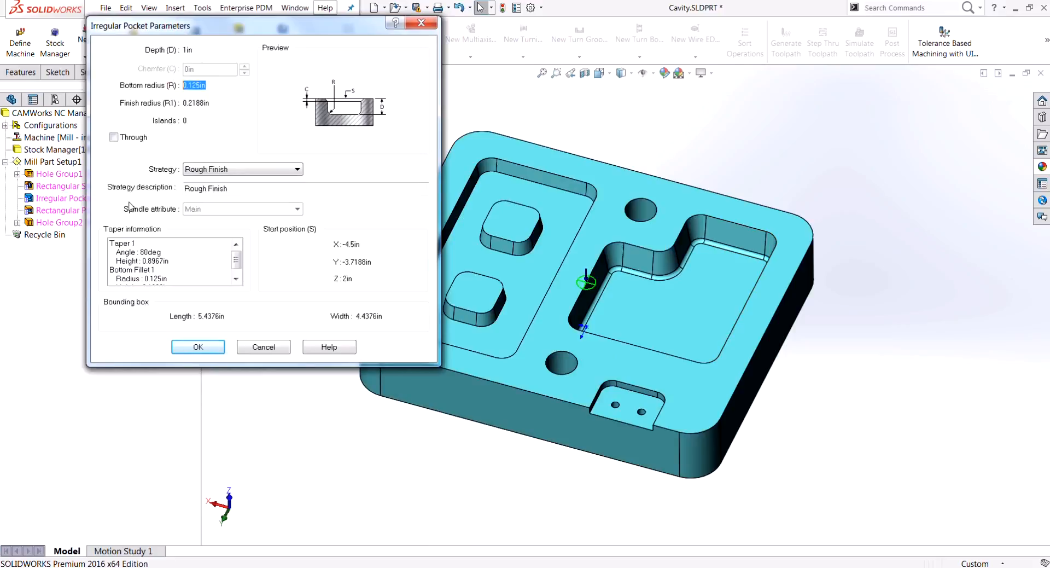
{"action": "mouse_move", "coordinate": [148, 222]}
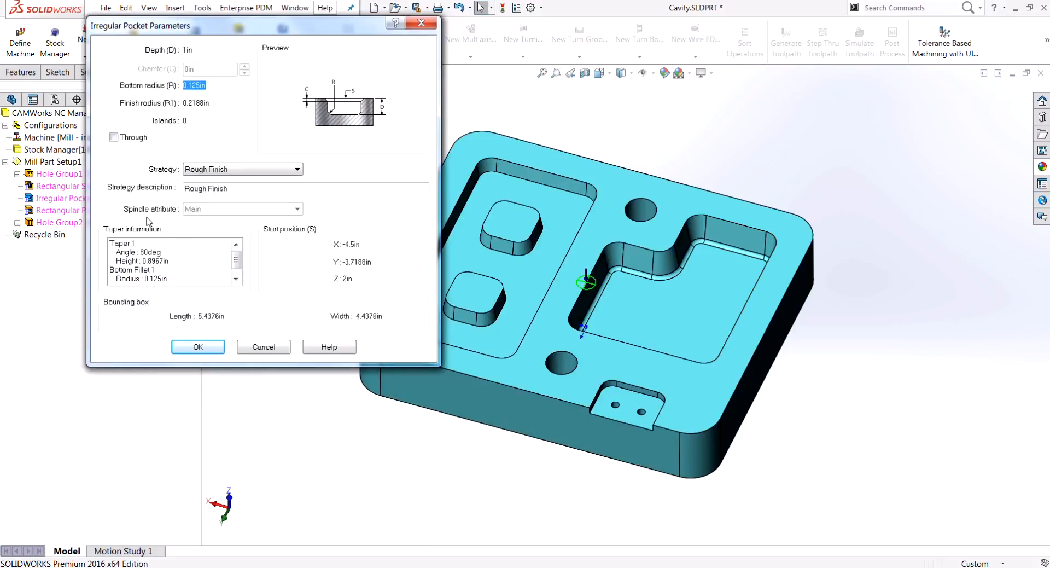
{"action": "mouse_move", "coordinate": [242, 334]}
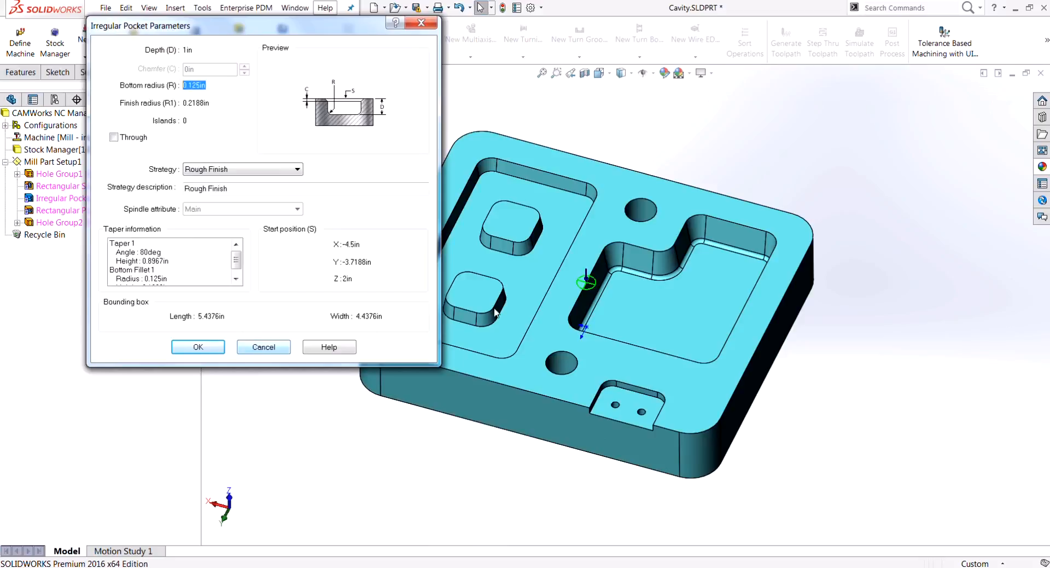
{"action": "left_click", "coordinate": [197, 347]}
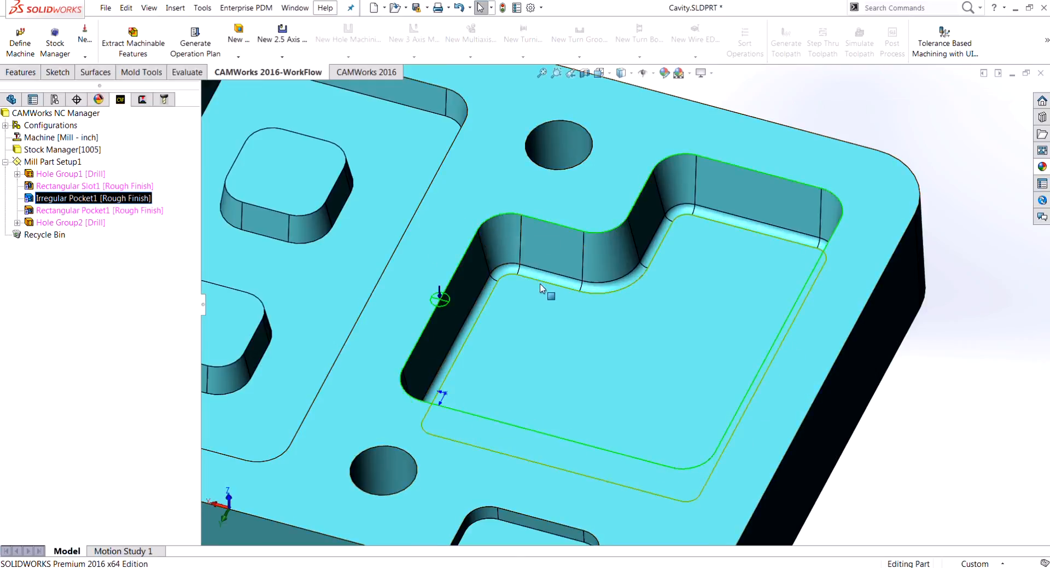
{"action": "mouse_move", "coordinate": [759, 255]}
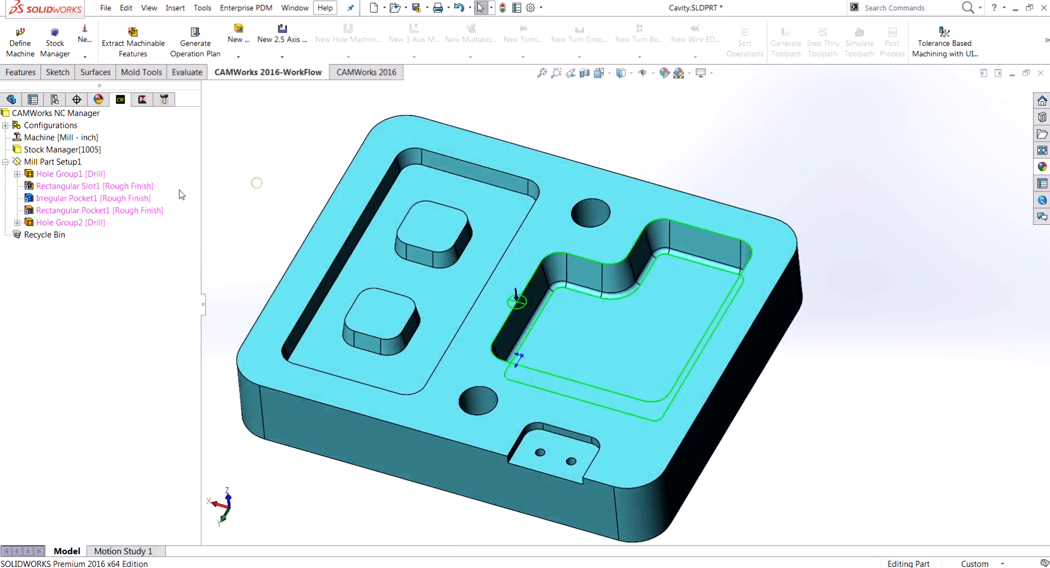
- Define a new 2.5-axis pocket on the L-shaped pocket using the Convert to loop filter
{"action": "right_click", "coordinate": [53, 162]}
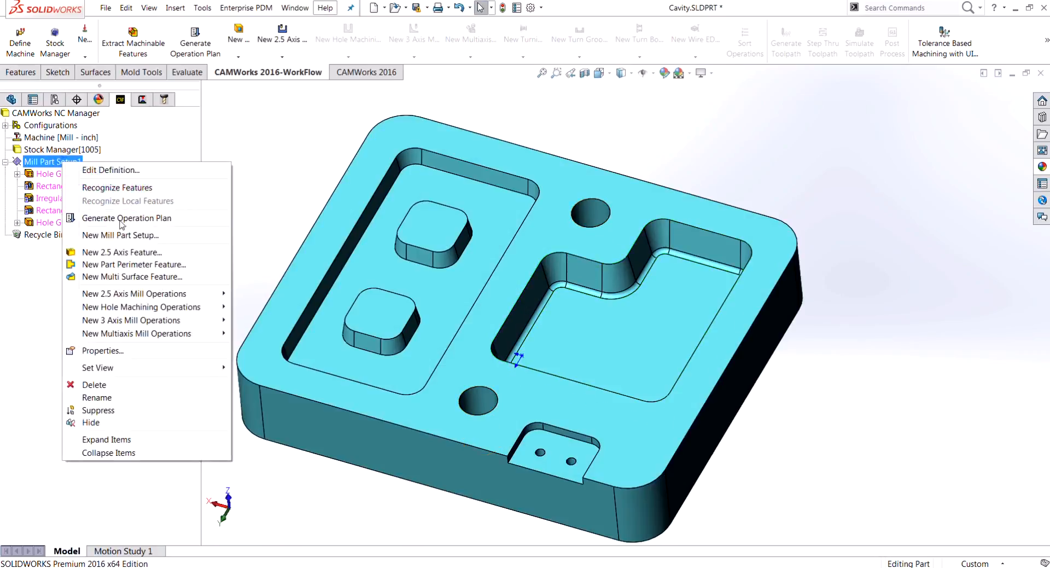
{"action": "mouse_move", "coordinate": [142, 257]}
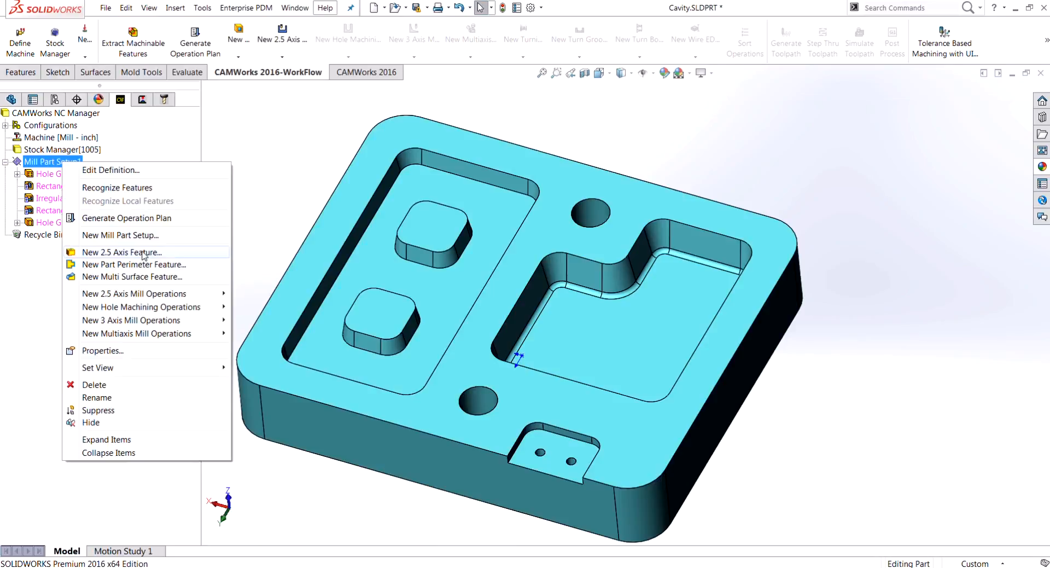
{"action": "left_click", "coordinate": [122, 252]}
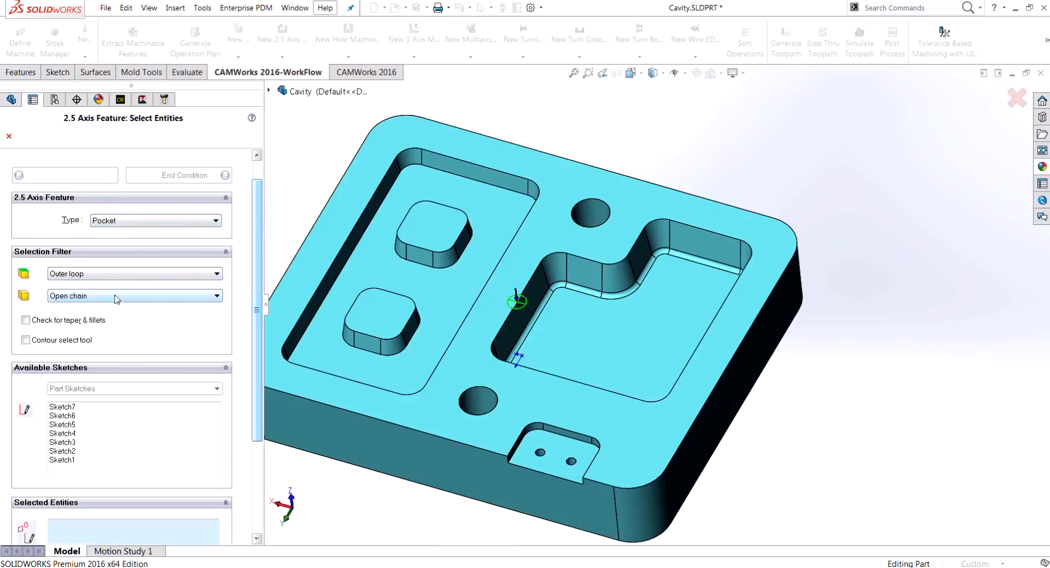
{"action": "left_click", "coordinate": [134, 295]}
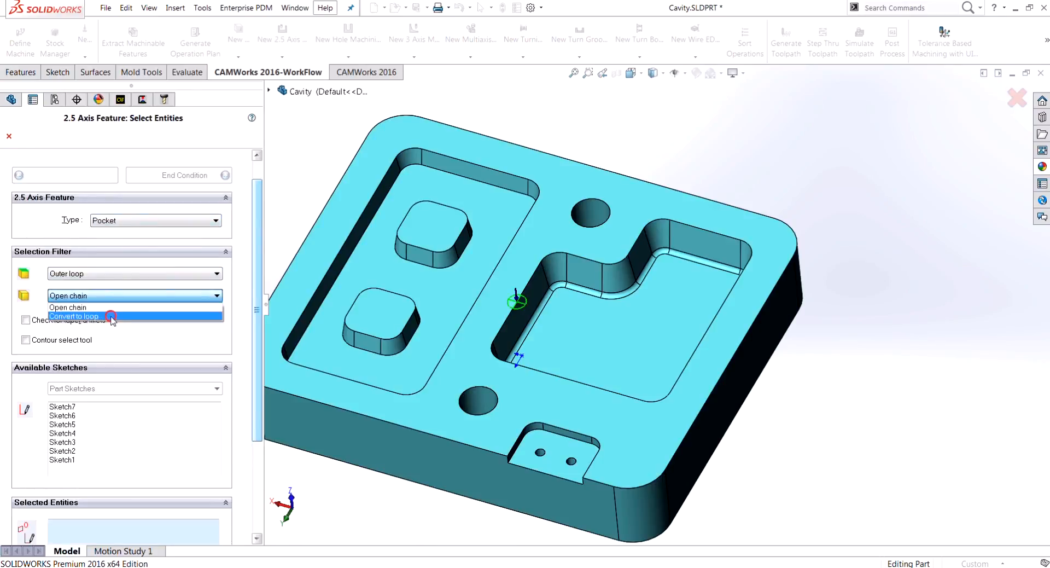
{"action": "left_click", "coordinate": [74, 317]}
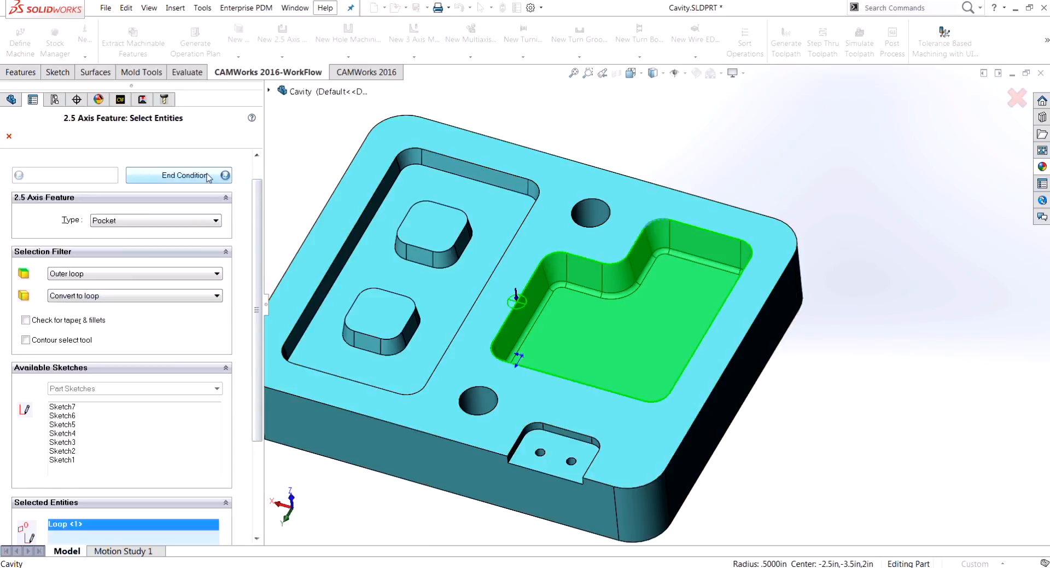
{"action": "left_click", "coordinate": [179, 175]}
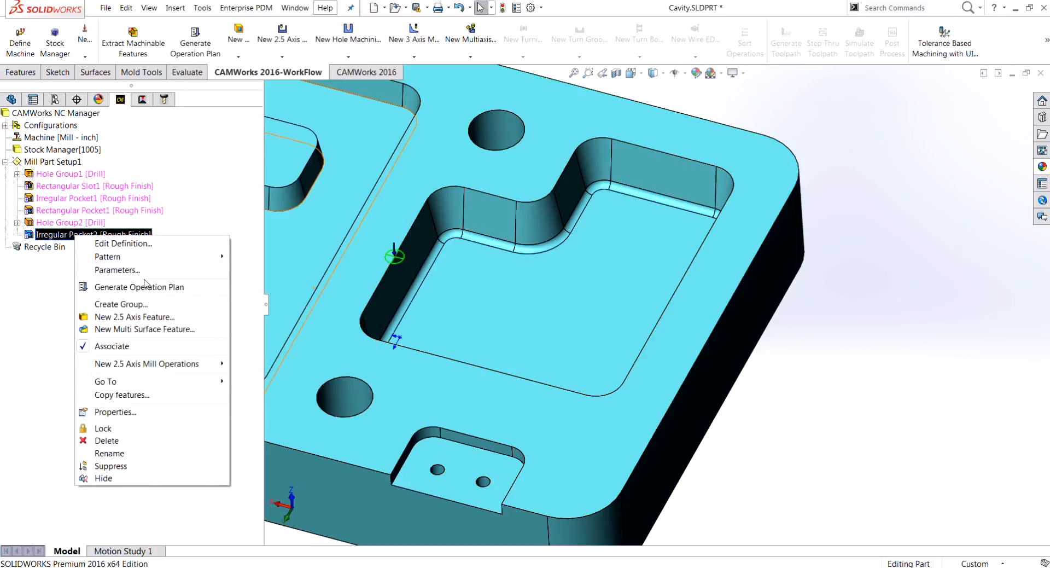
{"action": "left_click", "coordinate": [117, 270]}
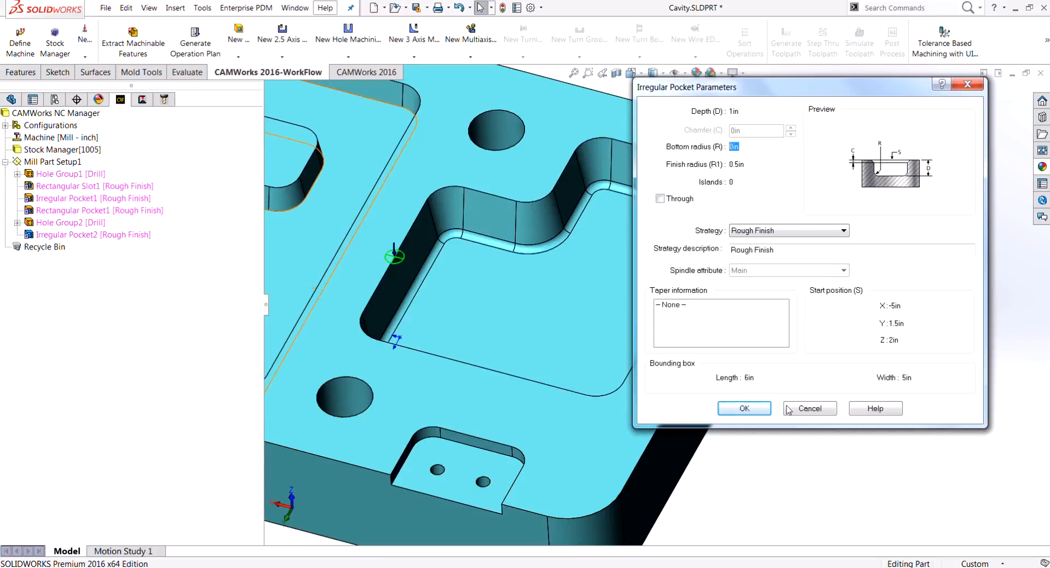
{"action": "left_click", "coordinate": [743, 408]}
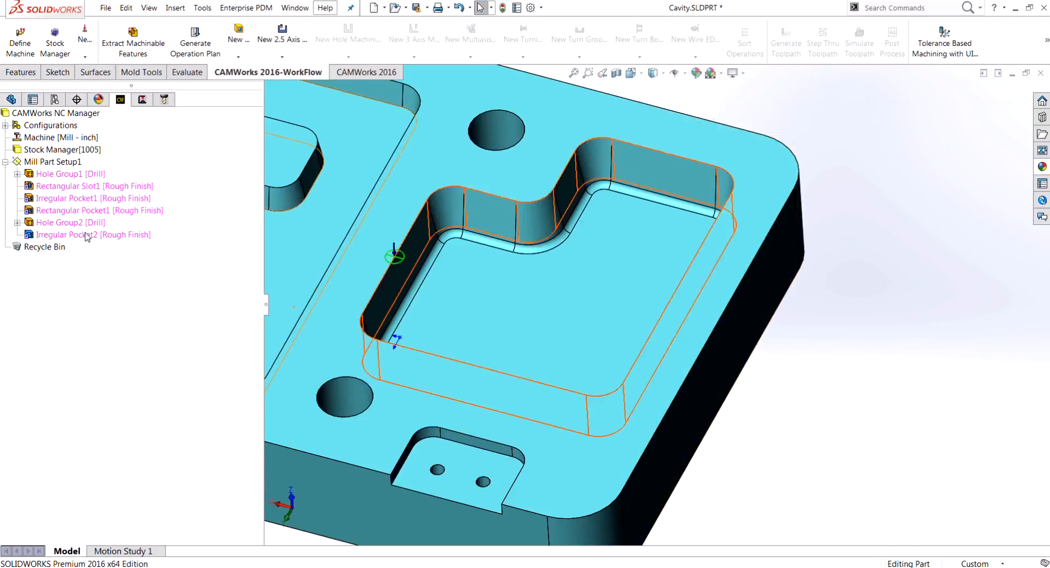
{"action": "right_click", "coordinate": [75, 234]}
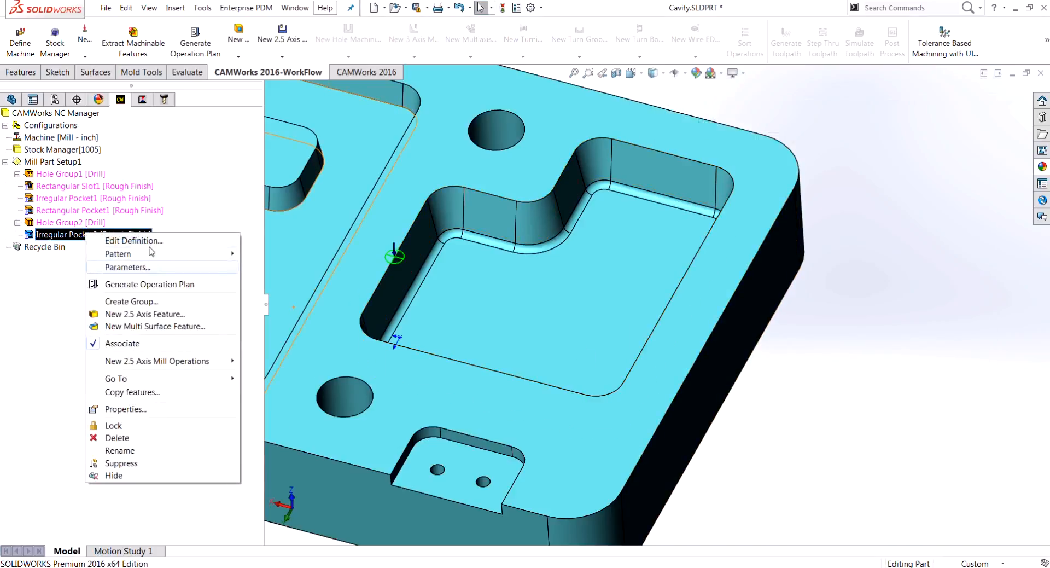
{"action": "left_click", "coordinate": [134, 240]}
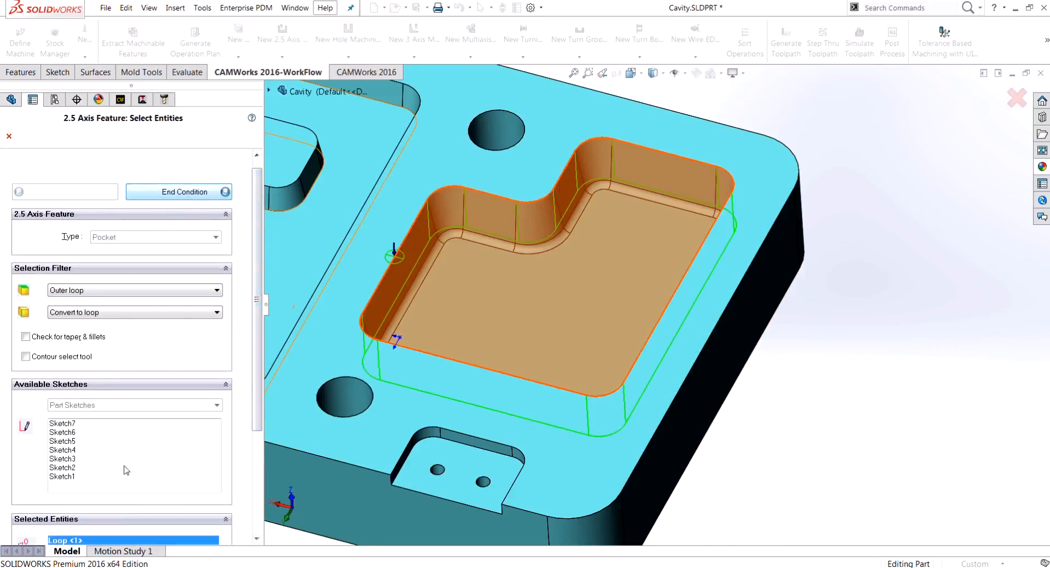
{"action": "scroll", "scroll_direction": "down", "scroll_amount": 3}
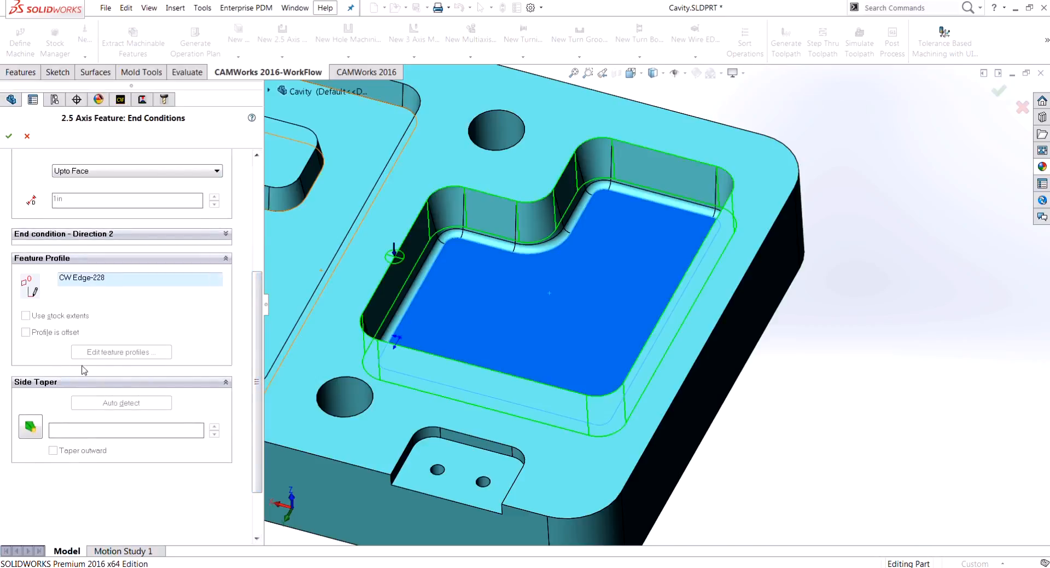
{"action": "mouse_move", "coordinate": [45, 232]}
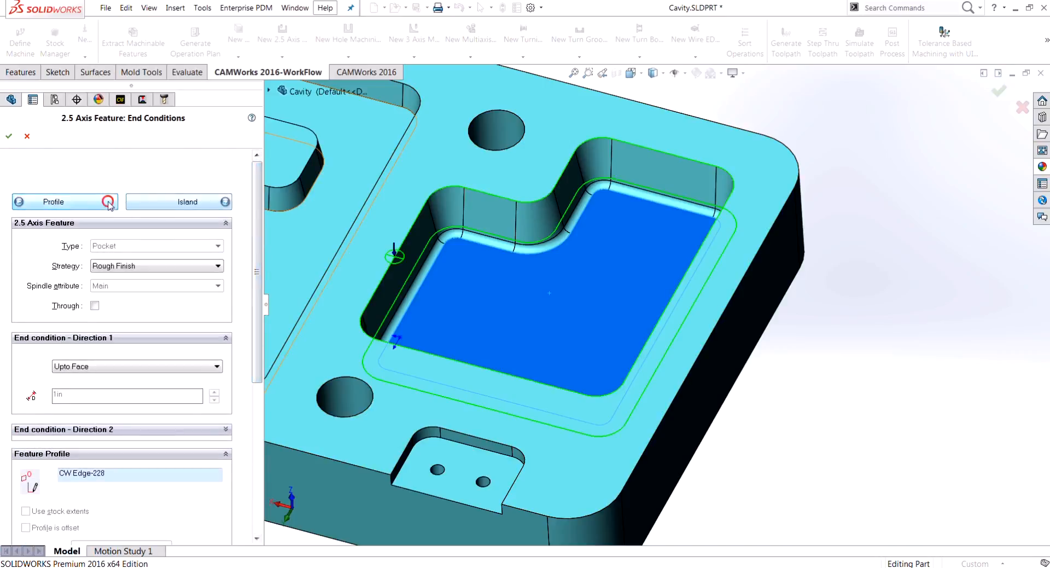
{"action": "left_click", "coordinate": [52, 201]}
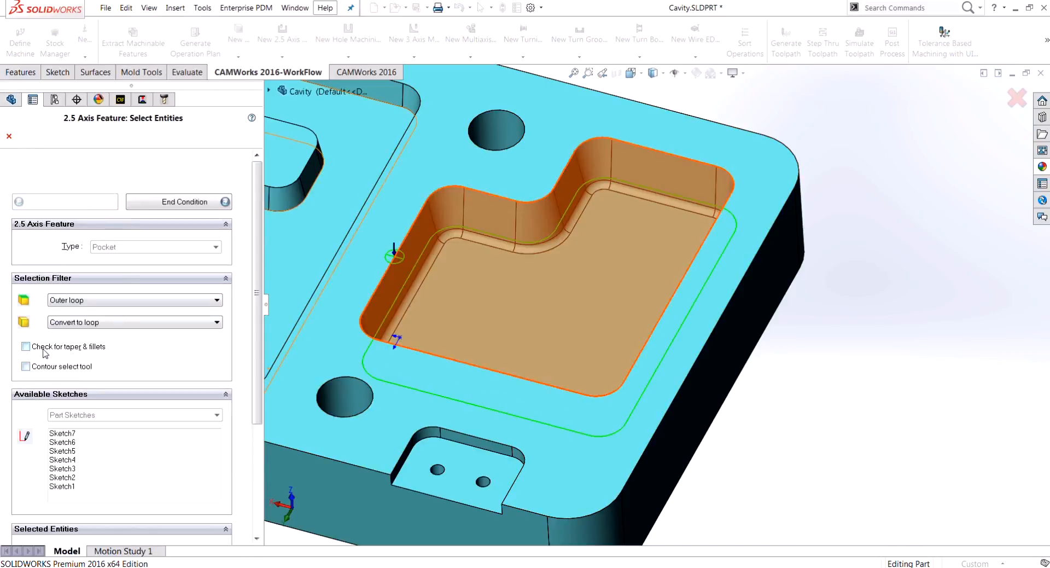
{"action": "left_click", "coordinate": [26, 346]}
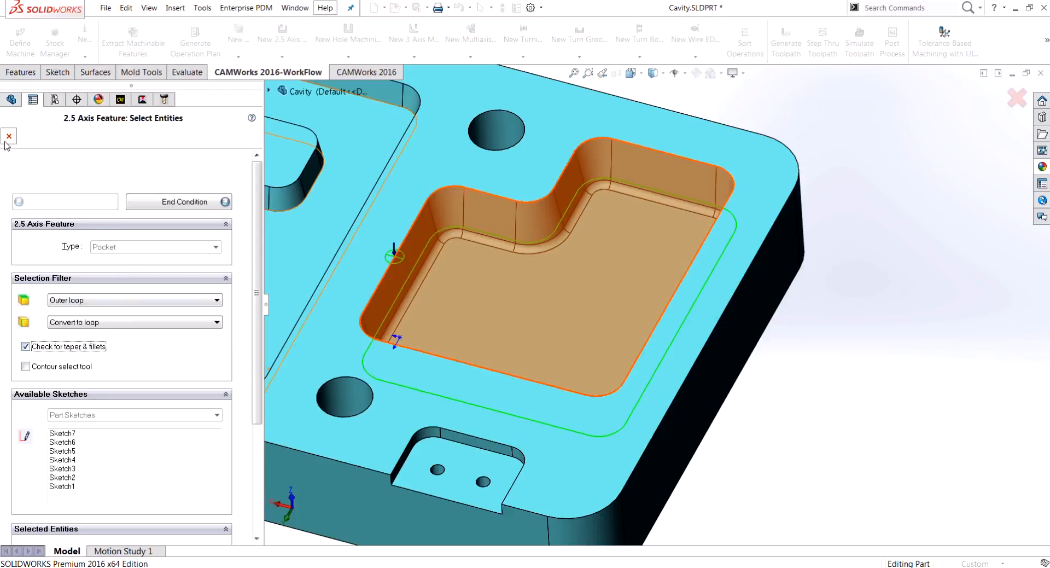
{"action": "right_click", "coordinate": [53, 161]}
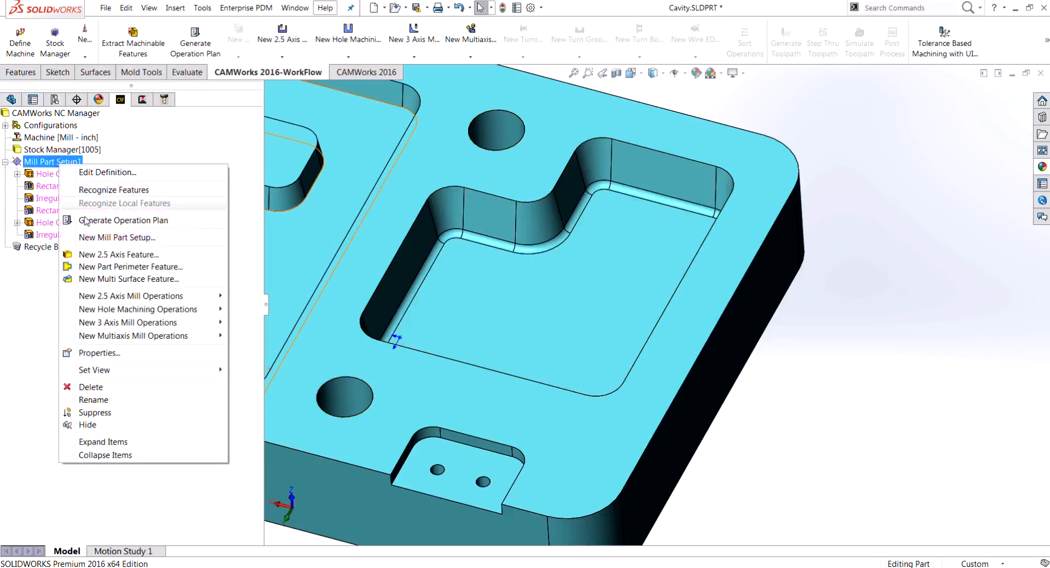
- Define another 2.5-axis feature on the L-shaped pocket loop with Check for taper & fillets on
{"action": "left_click", "coordinate": [119, 254]}
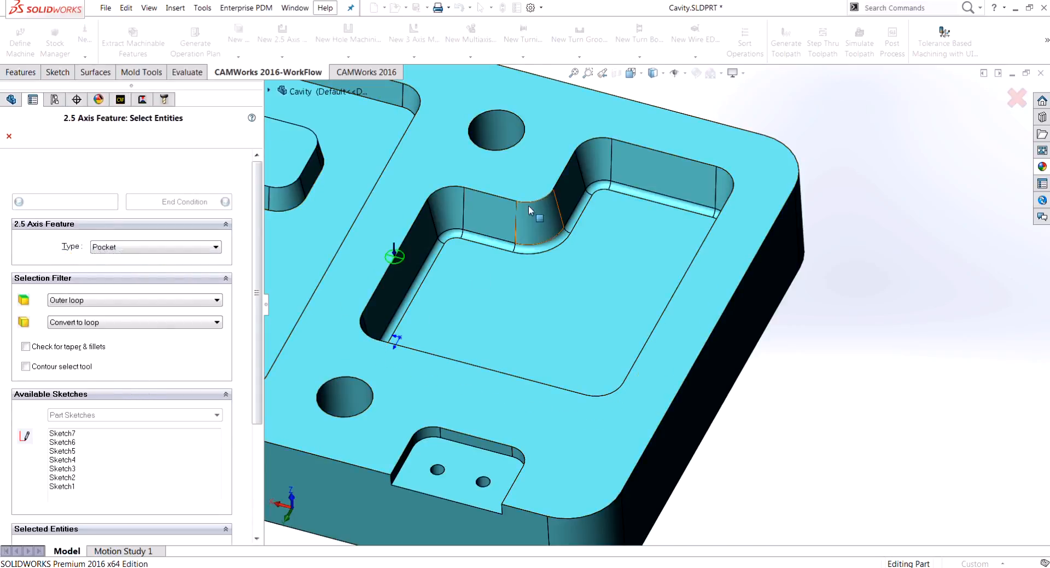
{"action": "left_click", "coordinate": [483, 351]}
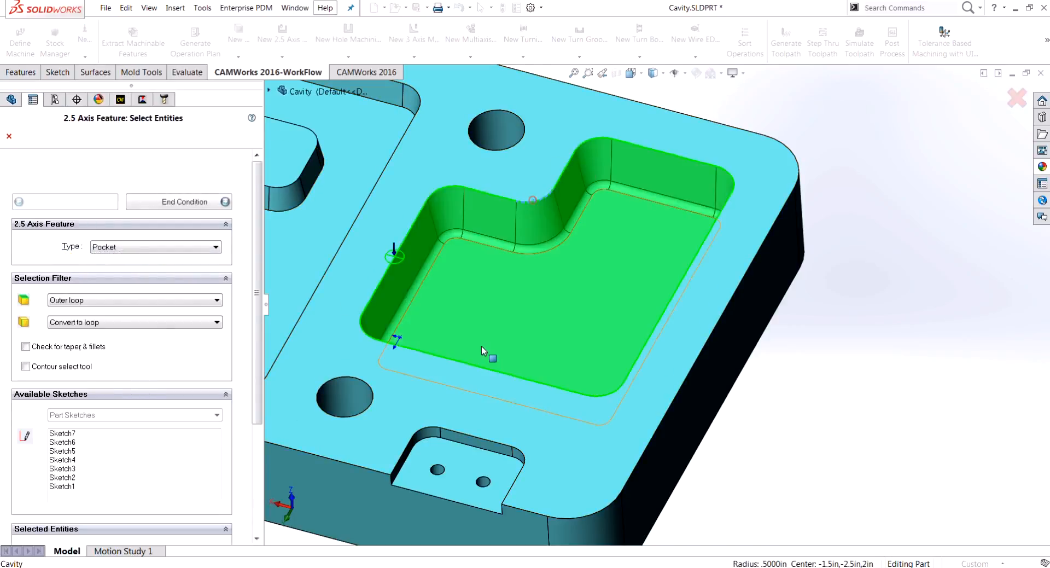
{"action": "left_click", "coordinate": [26, 346]}
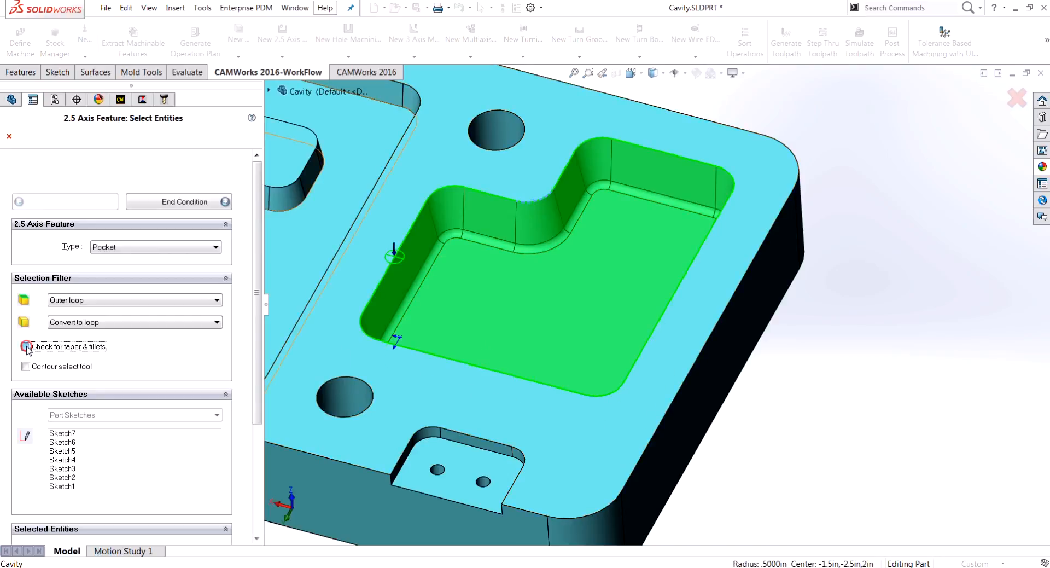
{"action": "left_click", "coordinate": [25, 346]}
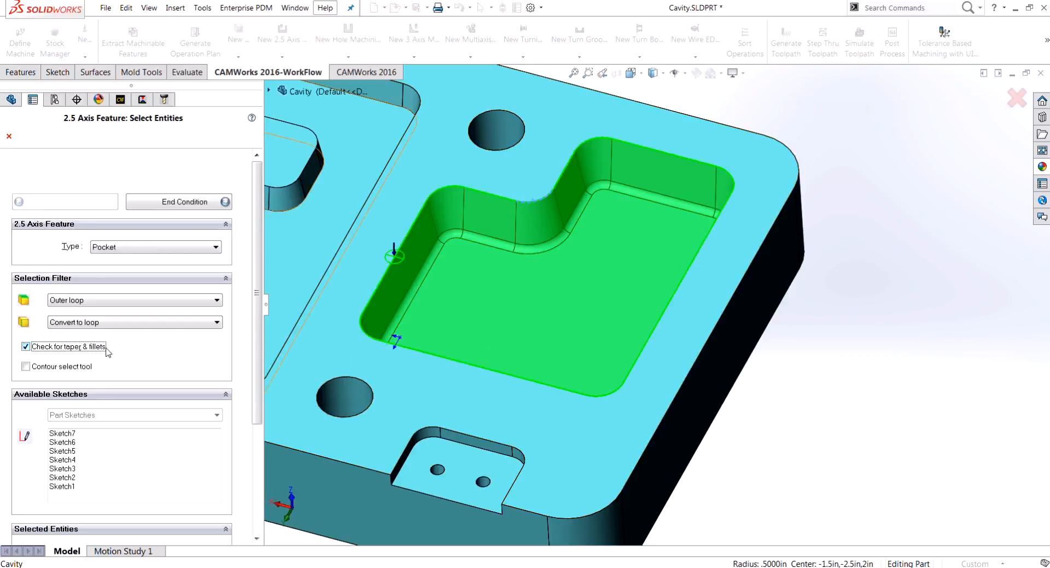
{"action": "left_click", "coordinate": [179, 202]}
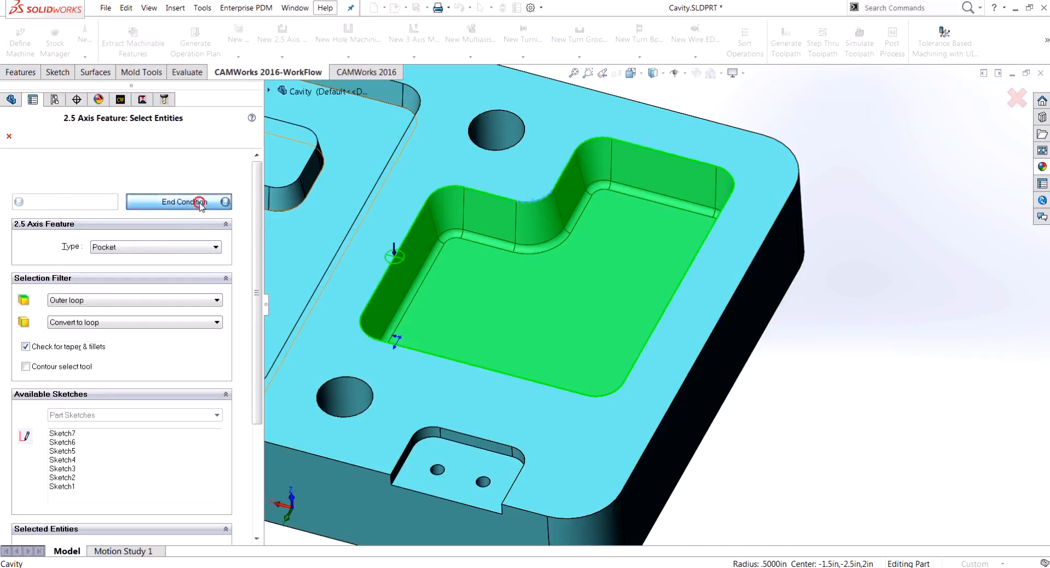
{"action": "left_click", "coordinate": [179, 201]}
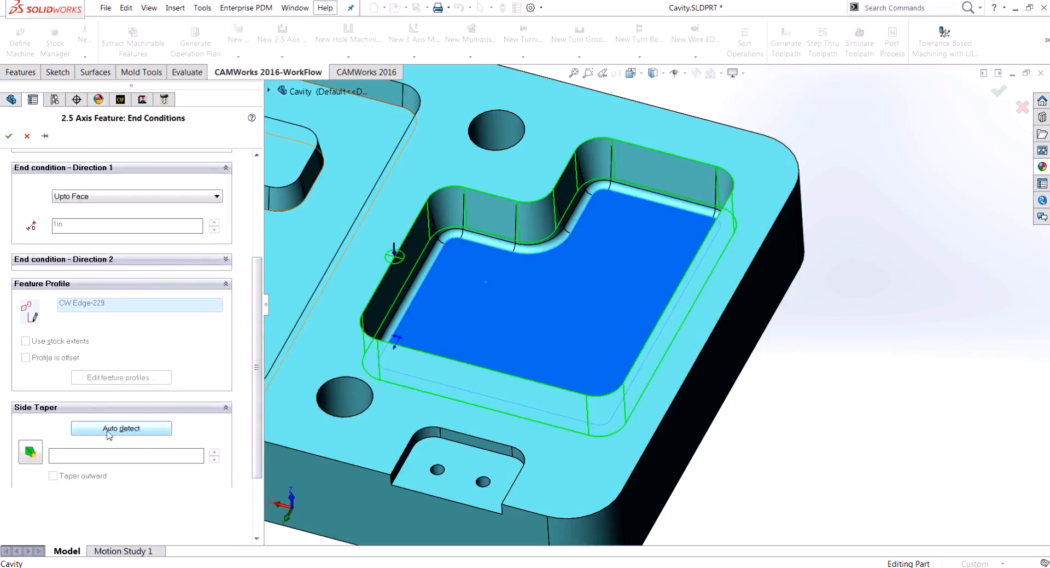
{"action": "mouse_move", "coordinate": [124, 432]}
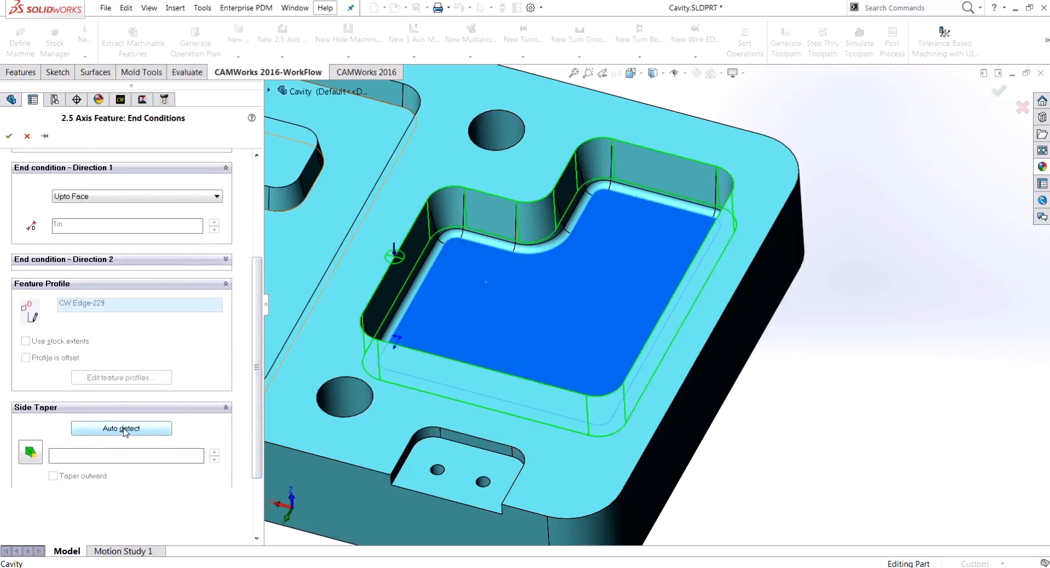
{"action": "mouse_move", "coordinate": [147, 431]}
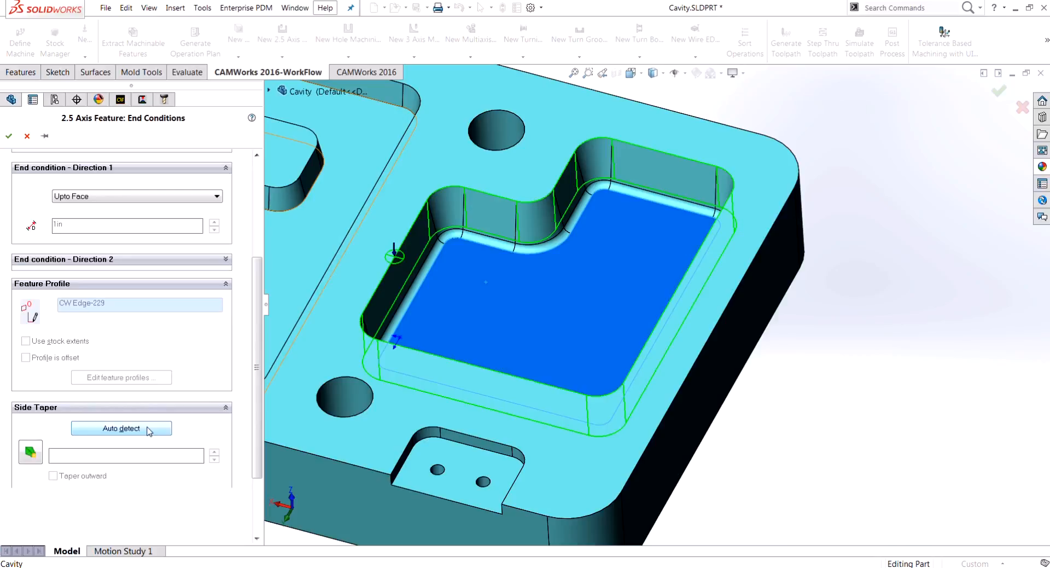
- Auto-detect the pocket's side taper under Side Taper
{"action": "left_click", "coordinate": [122, 428]}
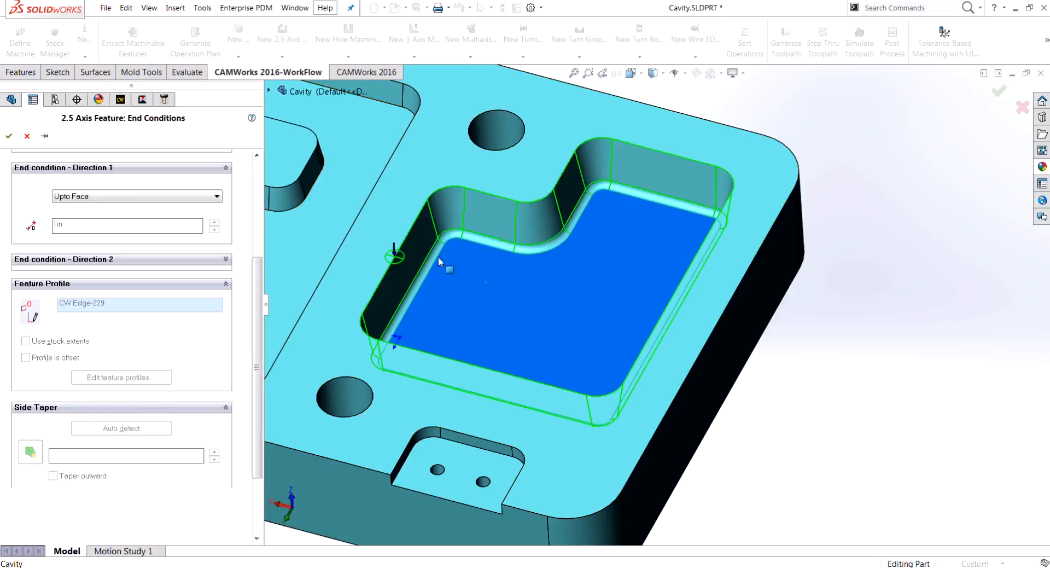
{"action": "mouse_move", "coordinate": [603, 381]}
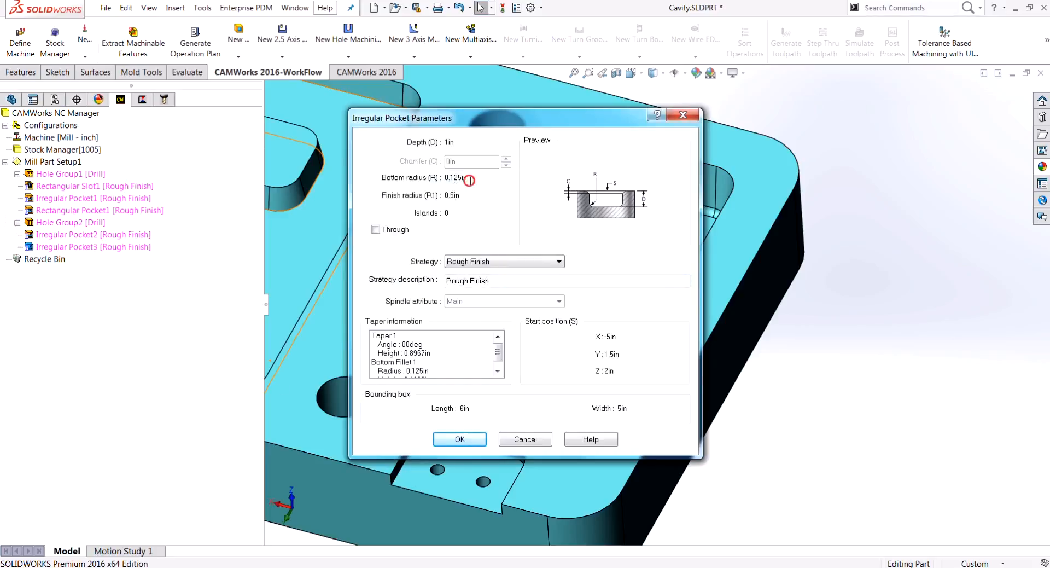
- Close the pocket parameters, then re-edit Irregular Pocket3's end condition and accept it
{"action": "triple_click", "coordinate": [471, 177]}
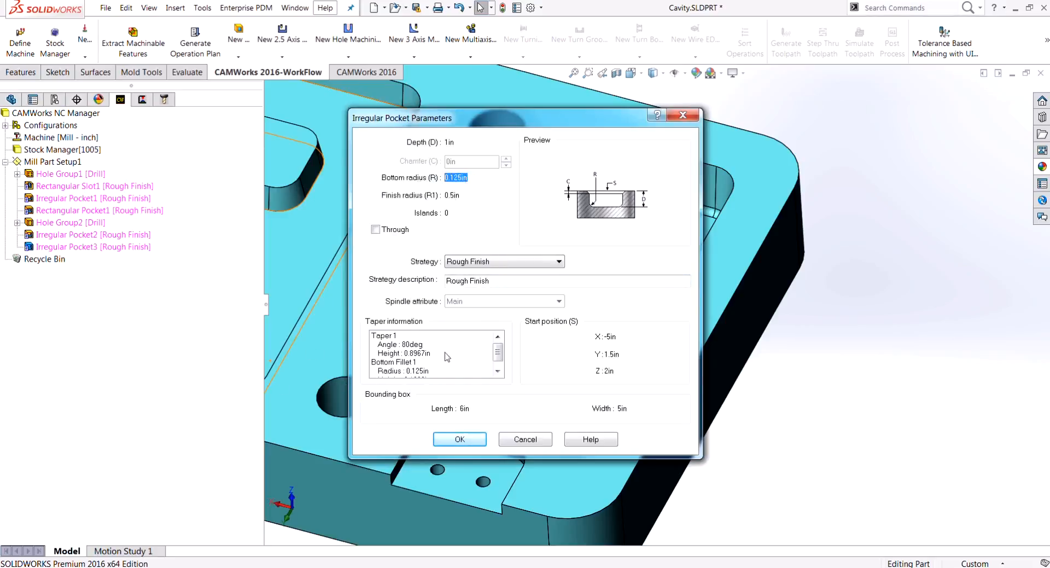
{"action": "mouse_move", "coordinate": [503, 433]}
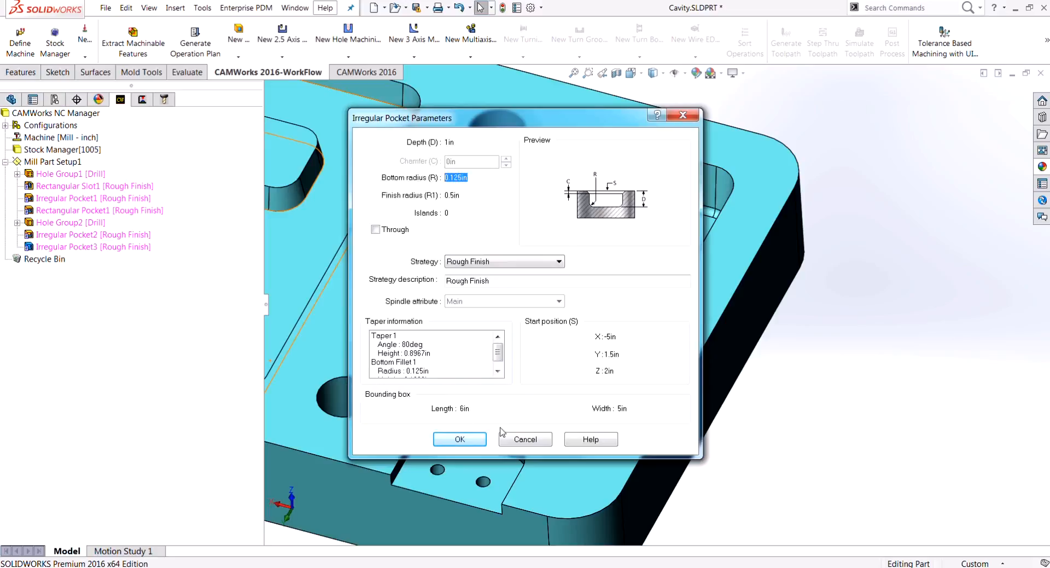
{"action": "left_click", "coordinate": [460, 439]}
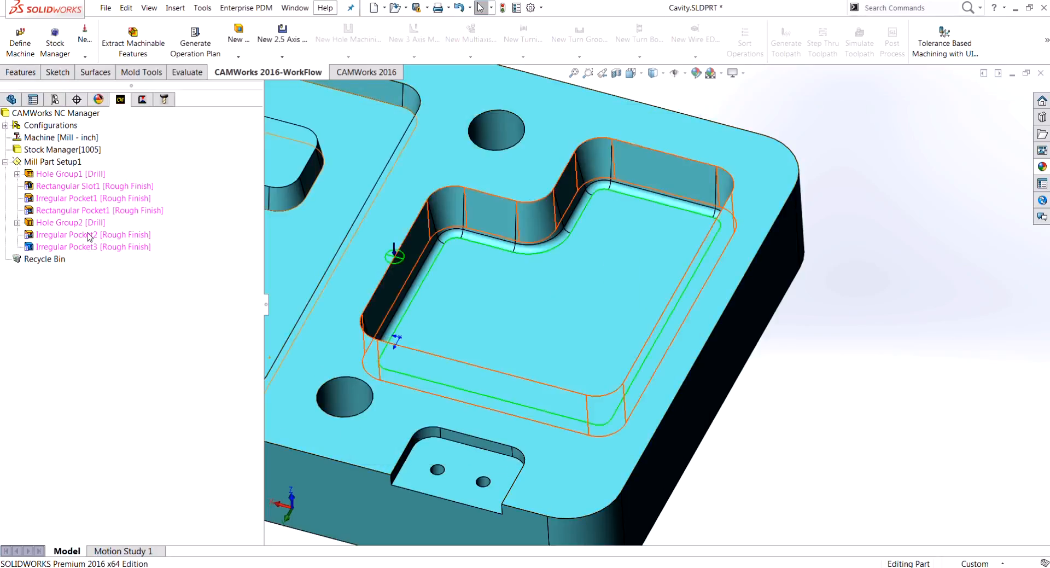
{"action": "right_click", "coordinate": [92, 246]}
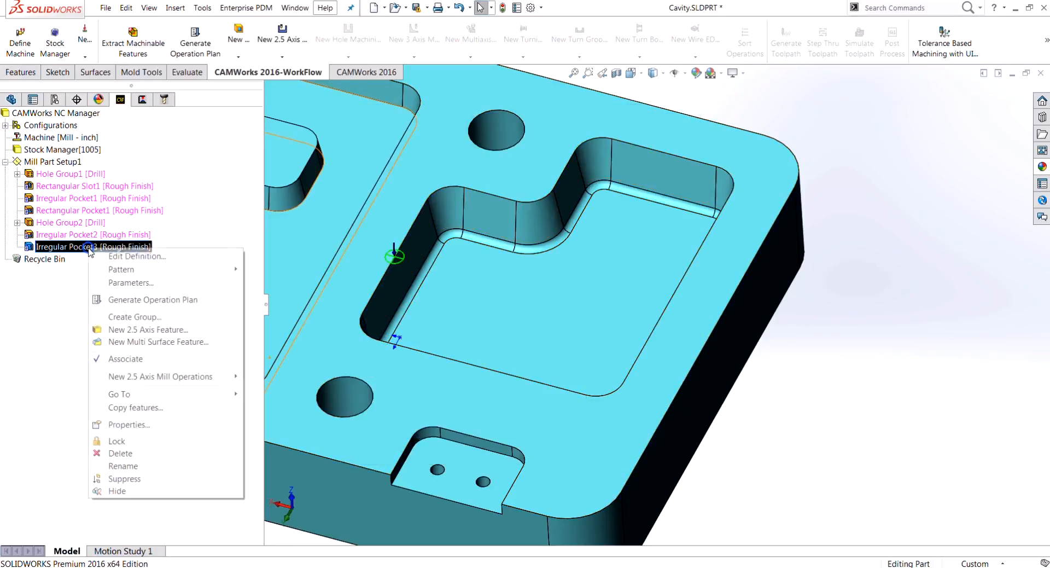
{"action": "left_click", "coordinate": [136, 257]}
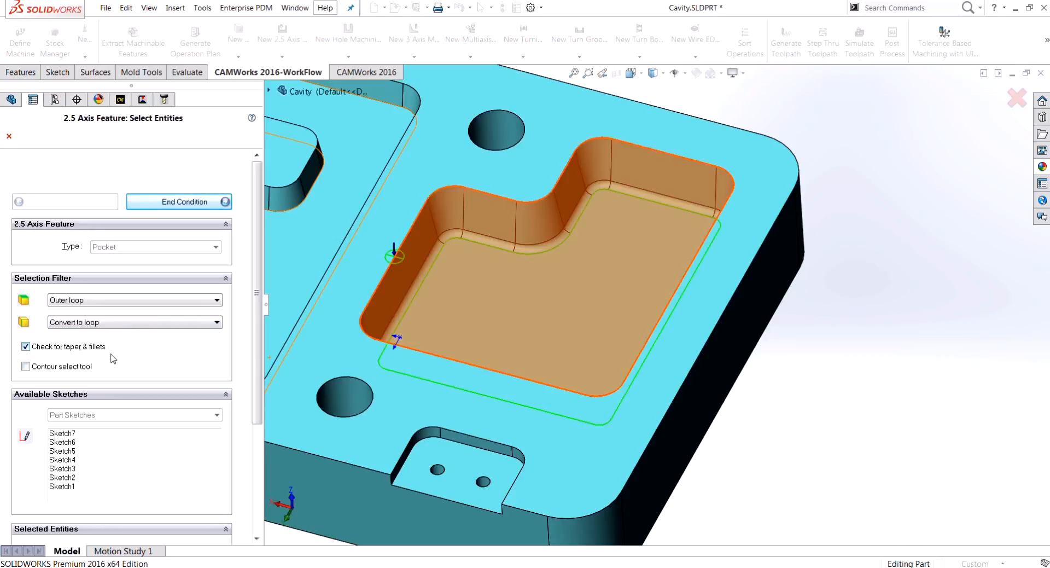
{"action": "left_click", "coordinate": [179, 201]}
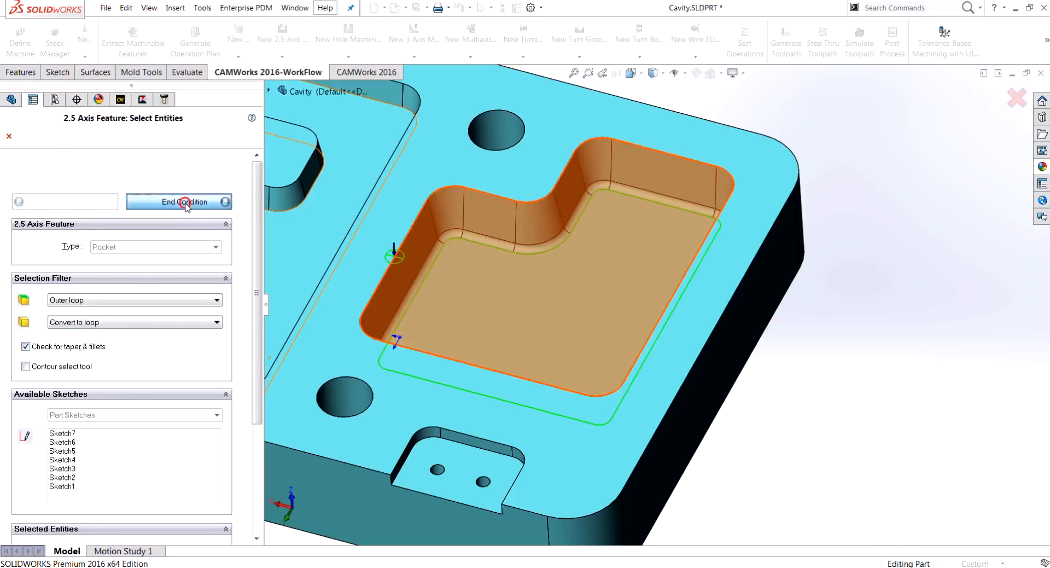
{"action": "left_click", "coordinate": [179, 201]}
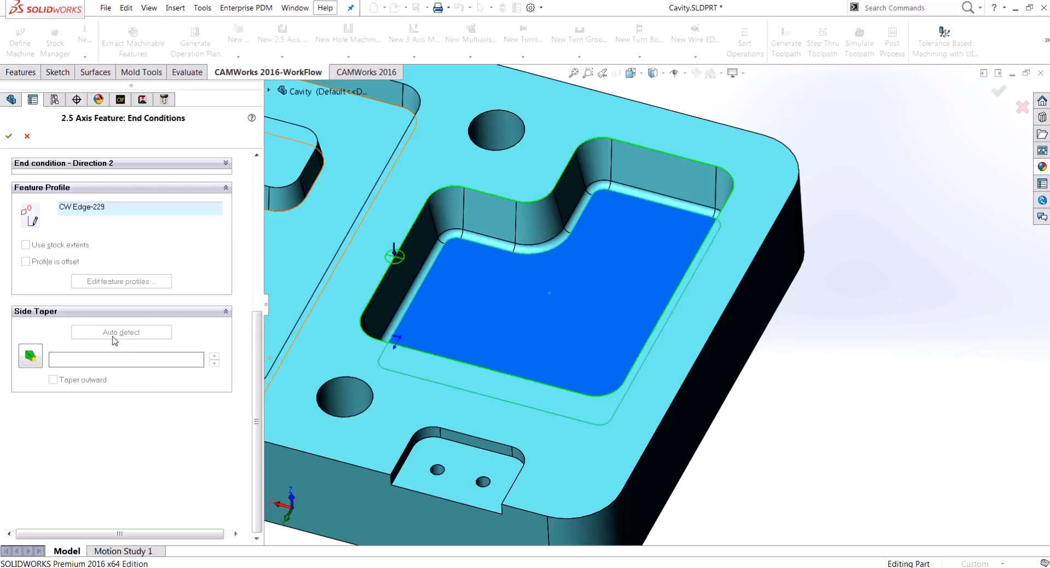
{"action": "mouse_move", "coordinate": [90, 359]}
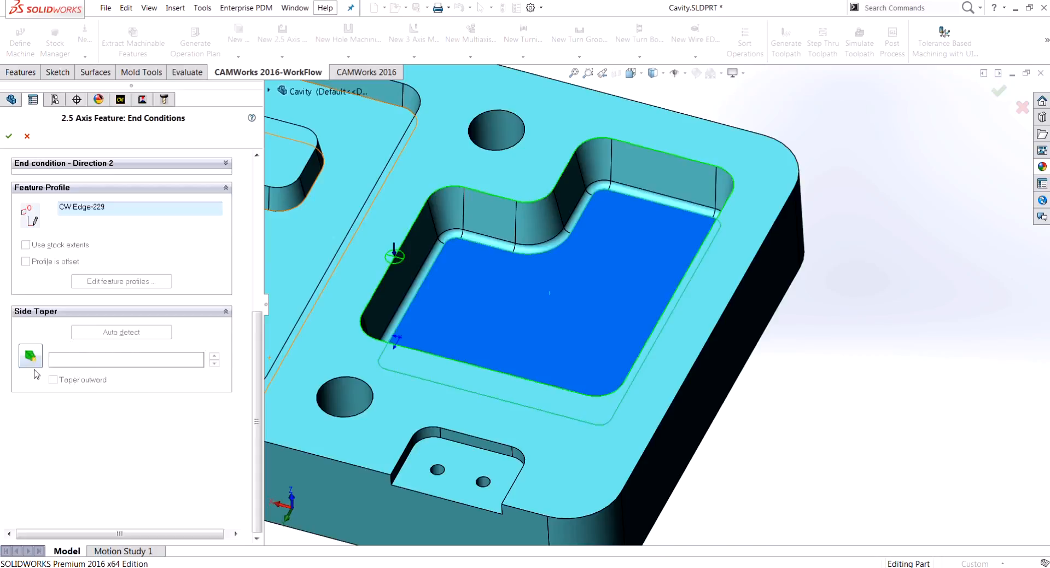
{"action": "left_click", "coordinate": [9, 135]}
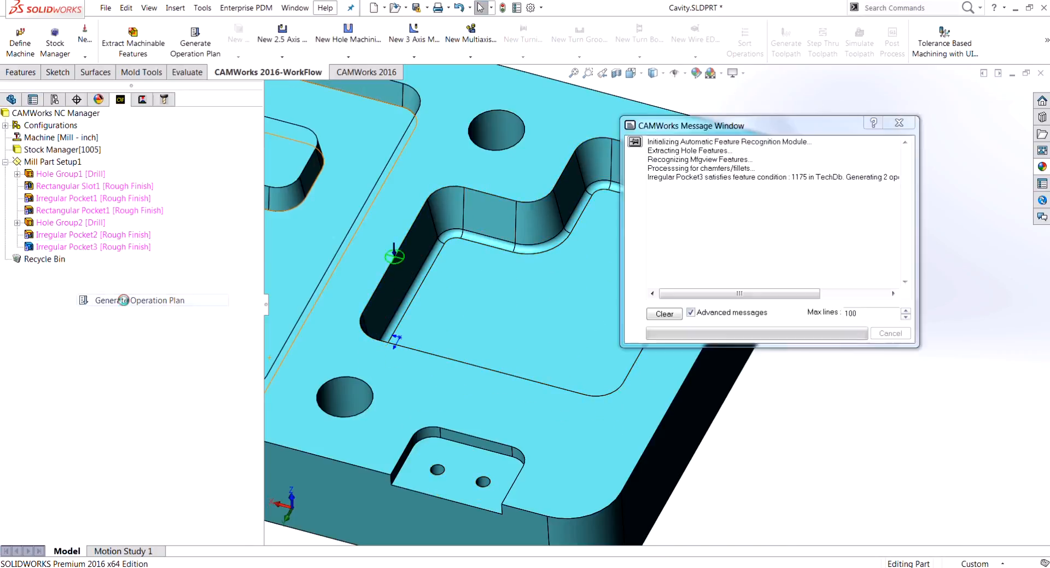
- Generate toolpaths for Mill Part Setup1, producing Rough Mill1 and Contour Mill1
{"action": "right_click", "coordinate": [53, 161]}
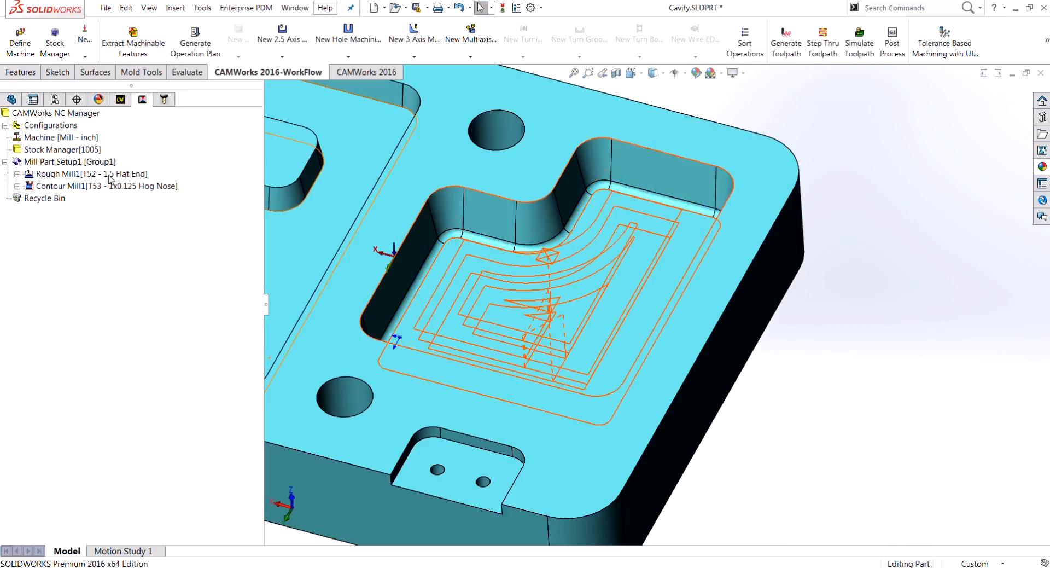
{"action": "left_click", "coordinate": [90, 173]}
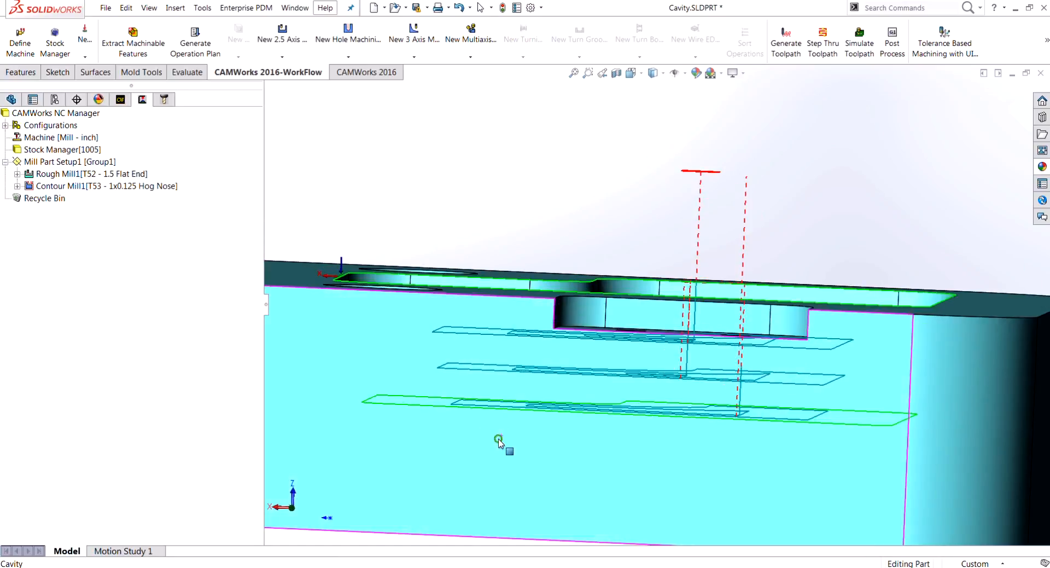
{"action": "mouse_move", "coordinate": [495, 413]}
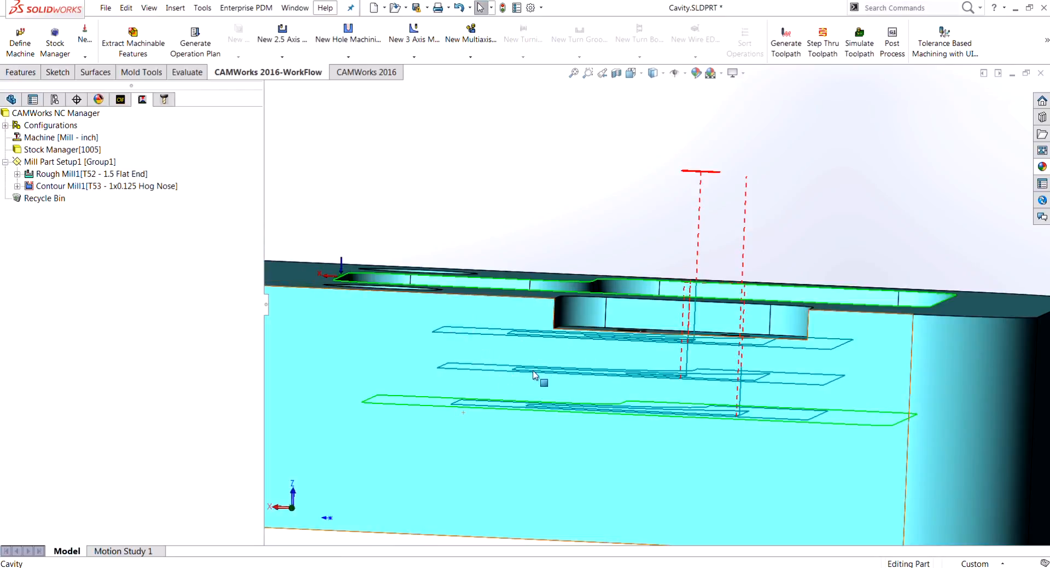
{"action": "mouse_move", "coordinate": [452, 382]}
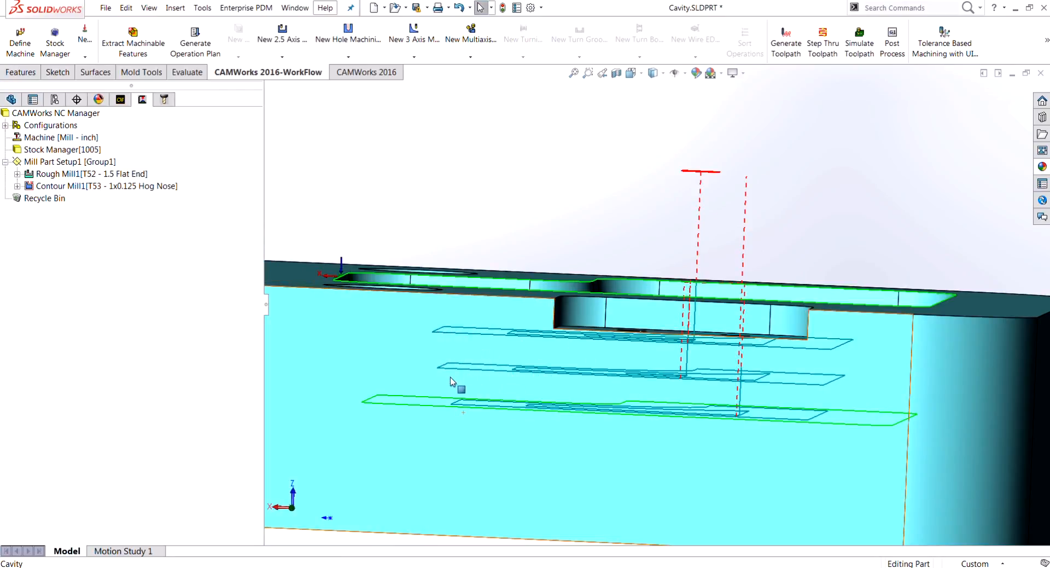
{"action": "mouse_move", "coordinate": [282, 340]}
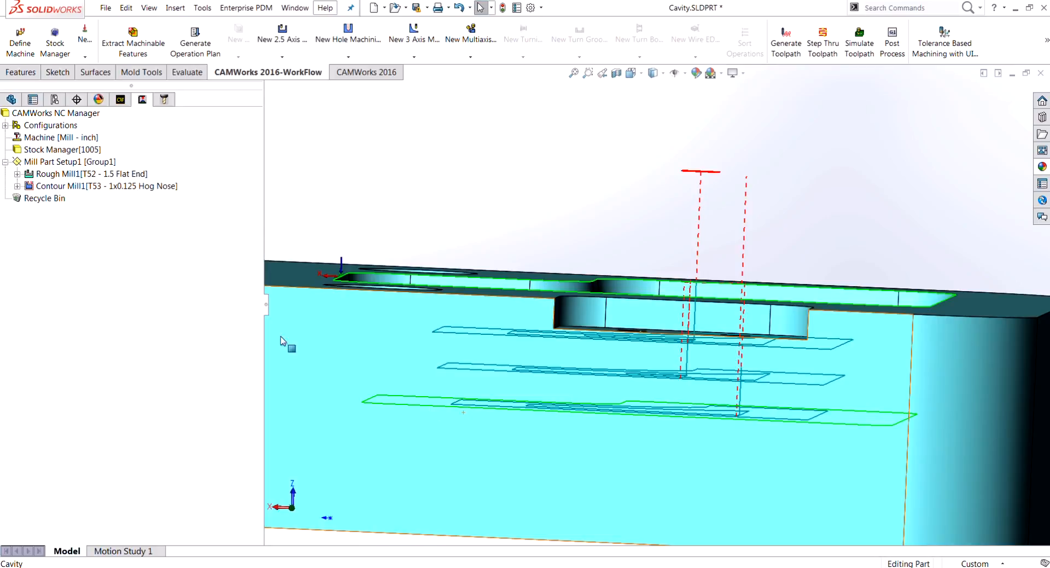
{"action": "left_click", "coordinate": [104, 186]}
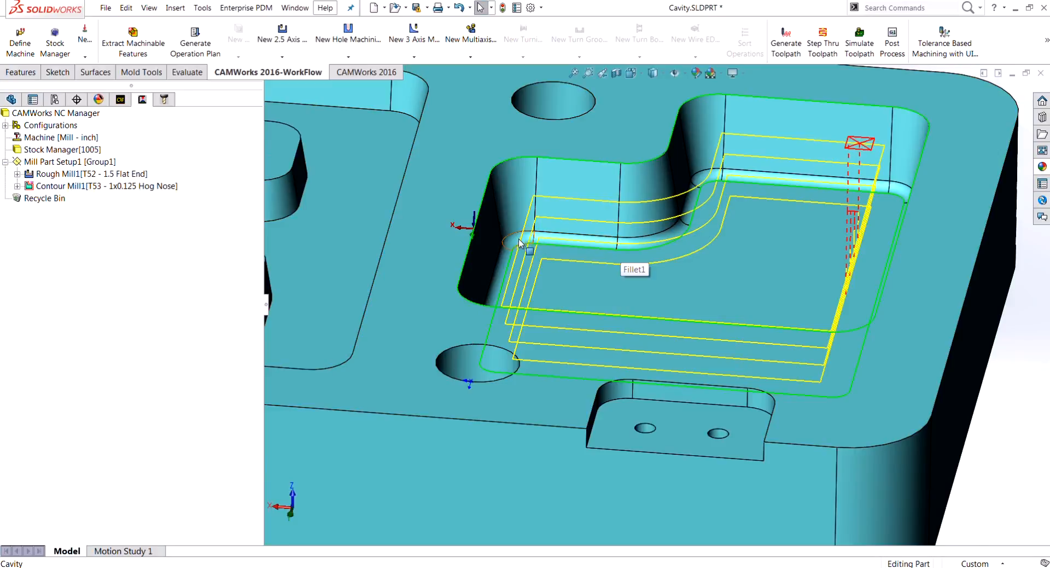
{"action": "mouse_move", "coordinate": [532, 239]}
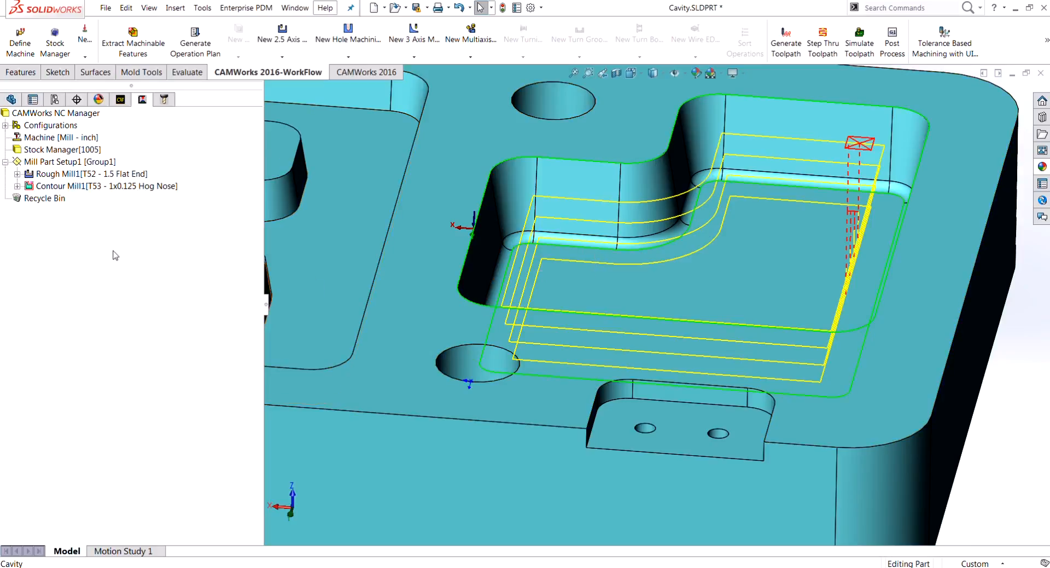
{"action": "mouse_move", "coordinate": [120, 99]}
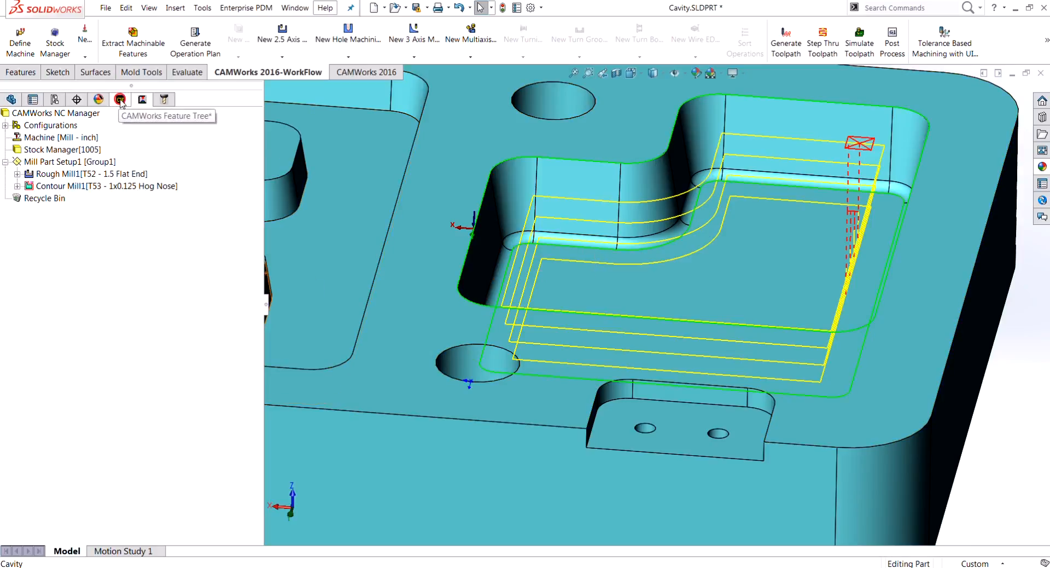
- Show the CAMWorks Feature Tree listing hole groups, slot and Irregular Pockets 1–3
{"action": "left_click", "coordinate": [120, 99]}
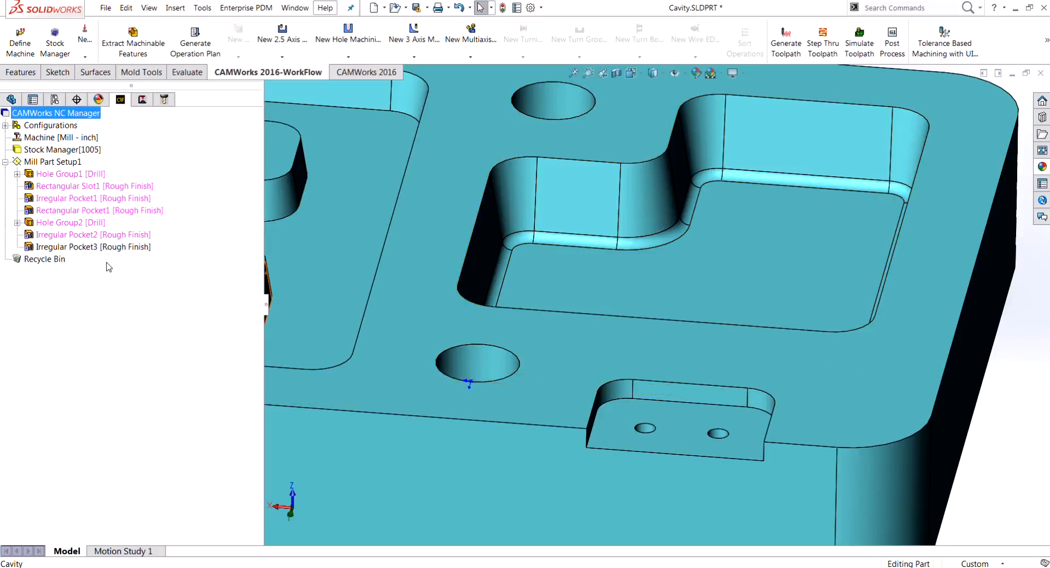
{"action": "mouse_move", "coordinate": [125, 287]}
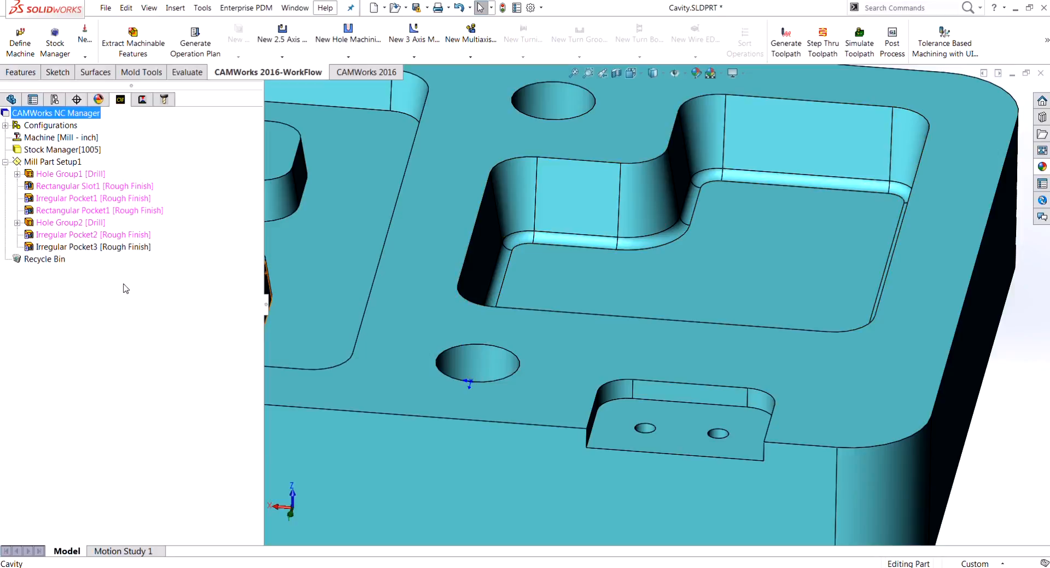